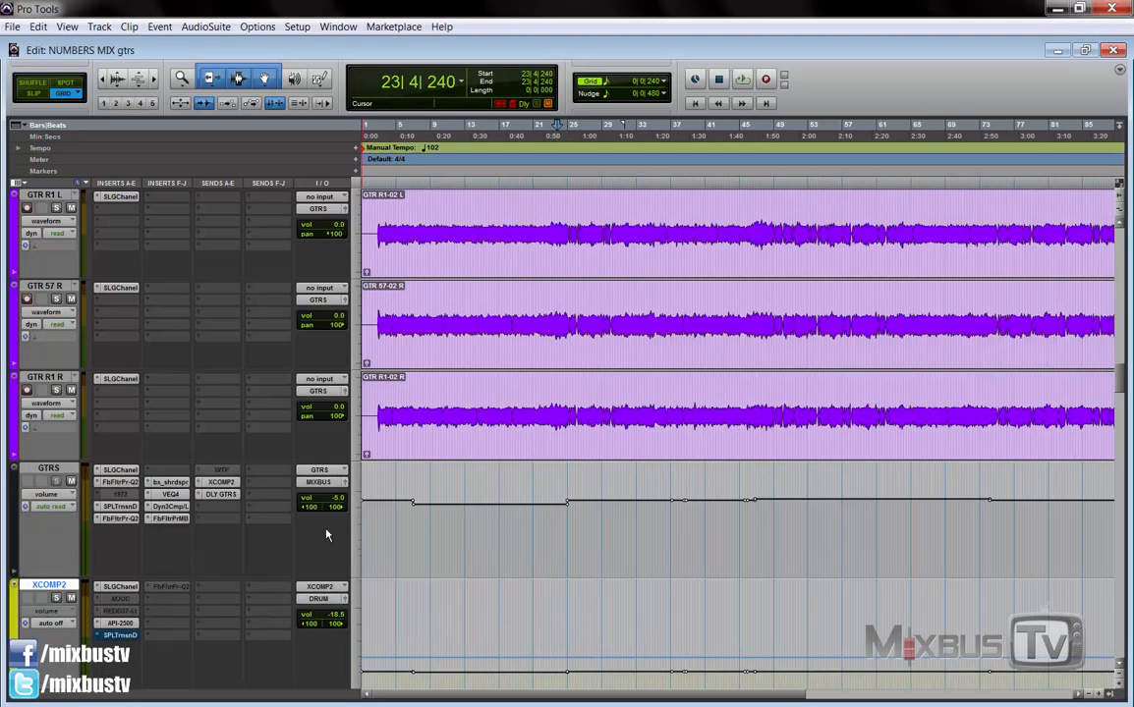
Select a middle section spanning the three GTR tracks with the Selector tool.
click(743, 75)
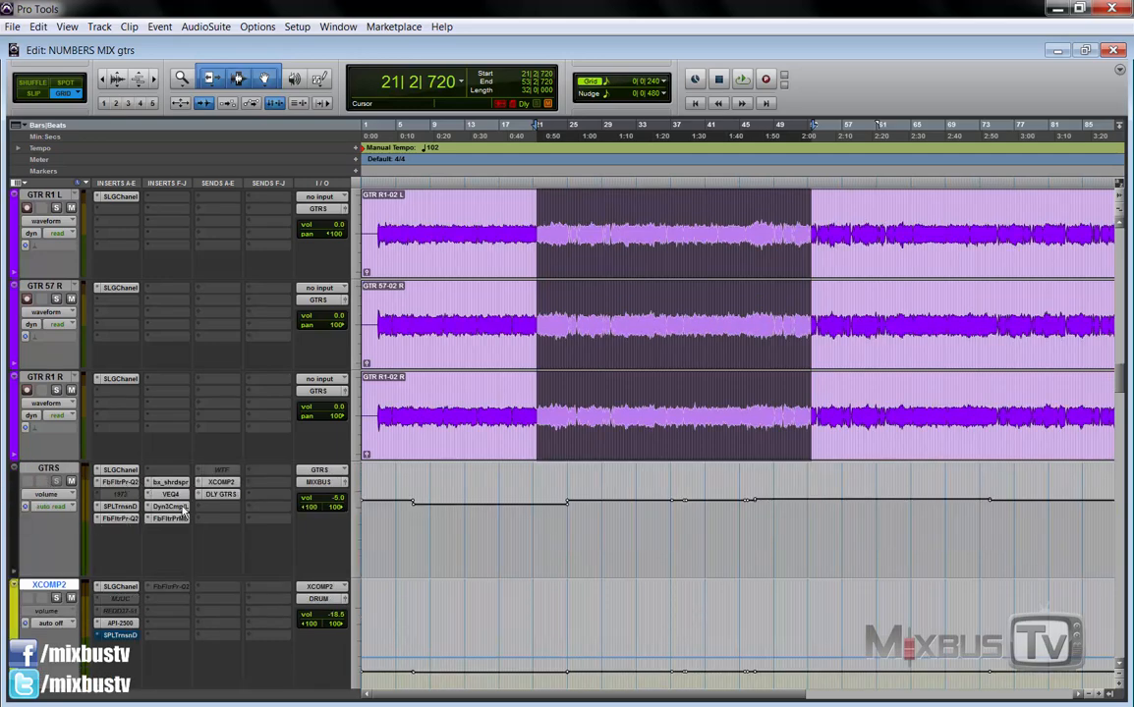
mouse_move(181, 550)
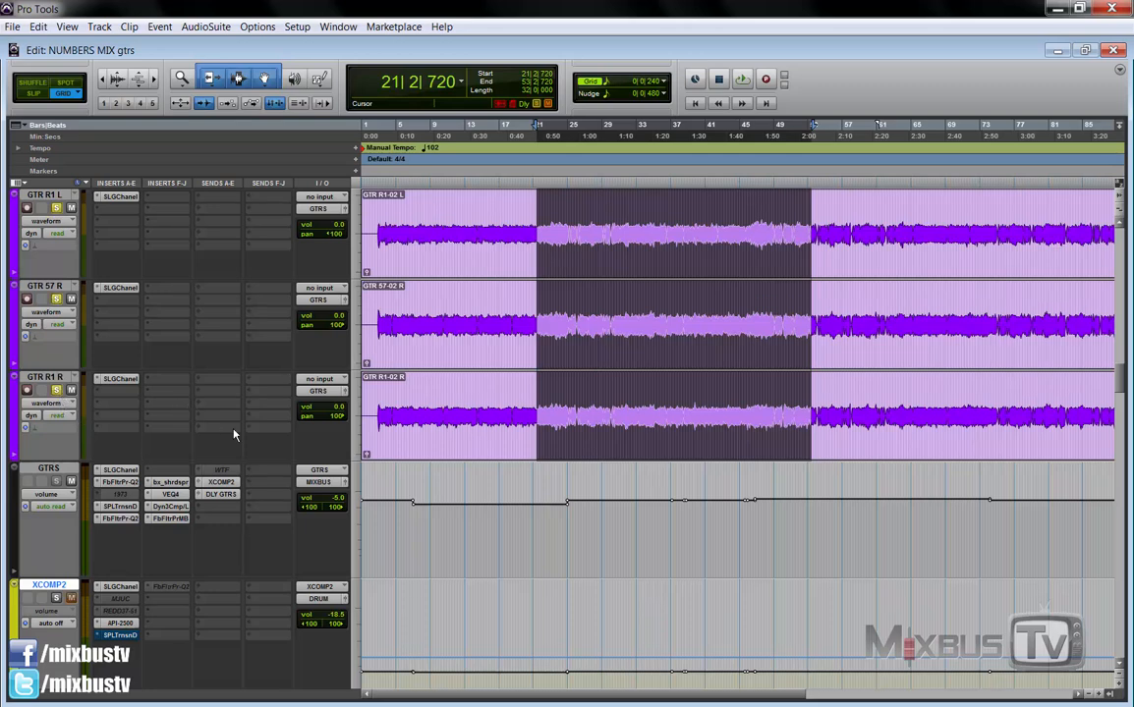
mouse_move(332, 448)
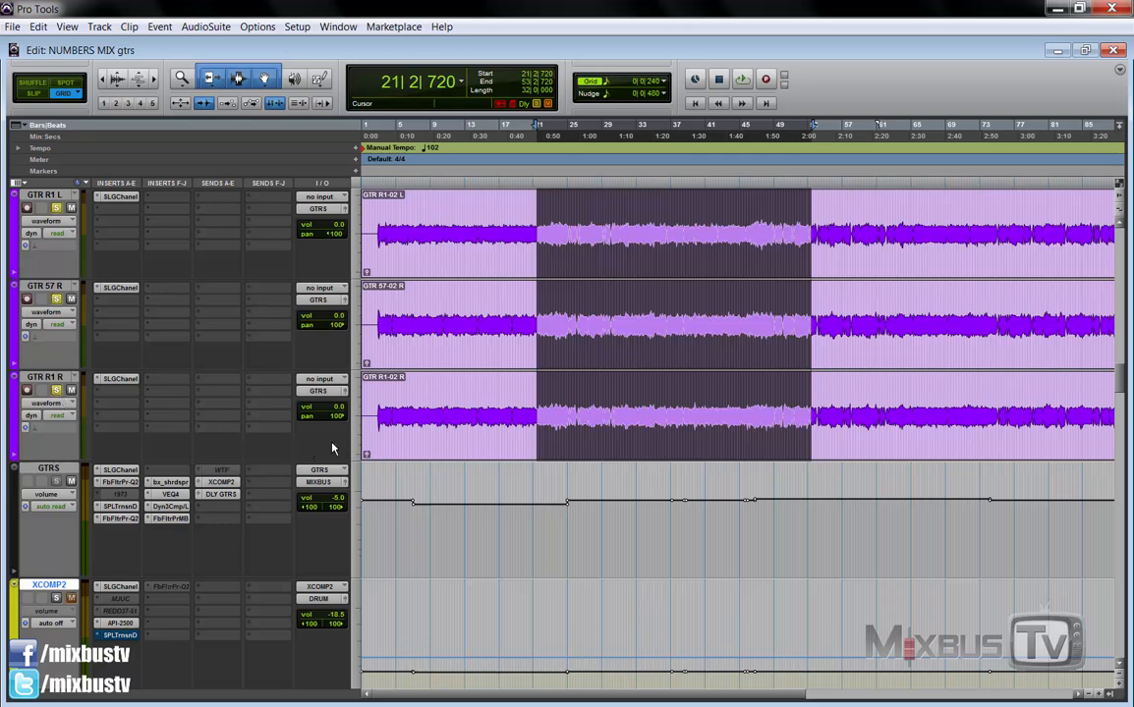
Deselect the timeline range so the guitar tracks are no longer selected.
click(742, 74)
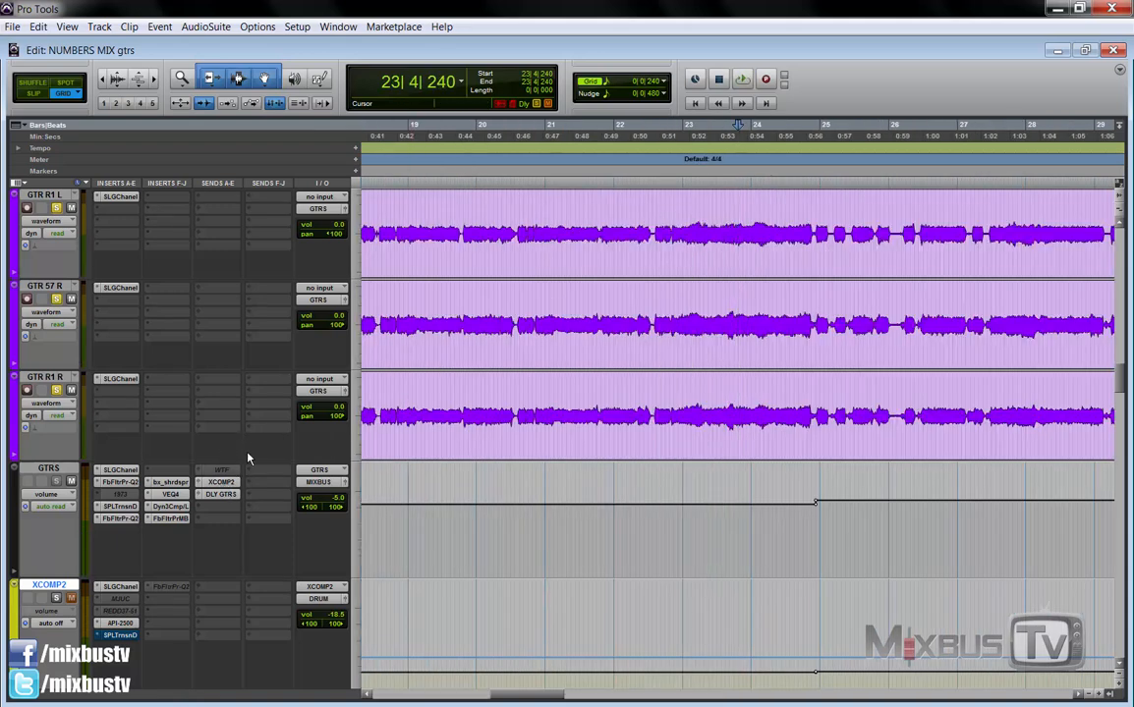
click(224, 481)
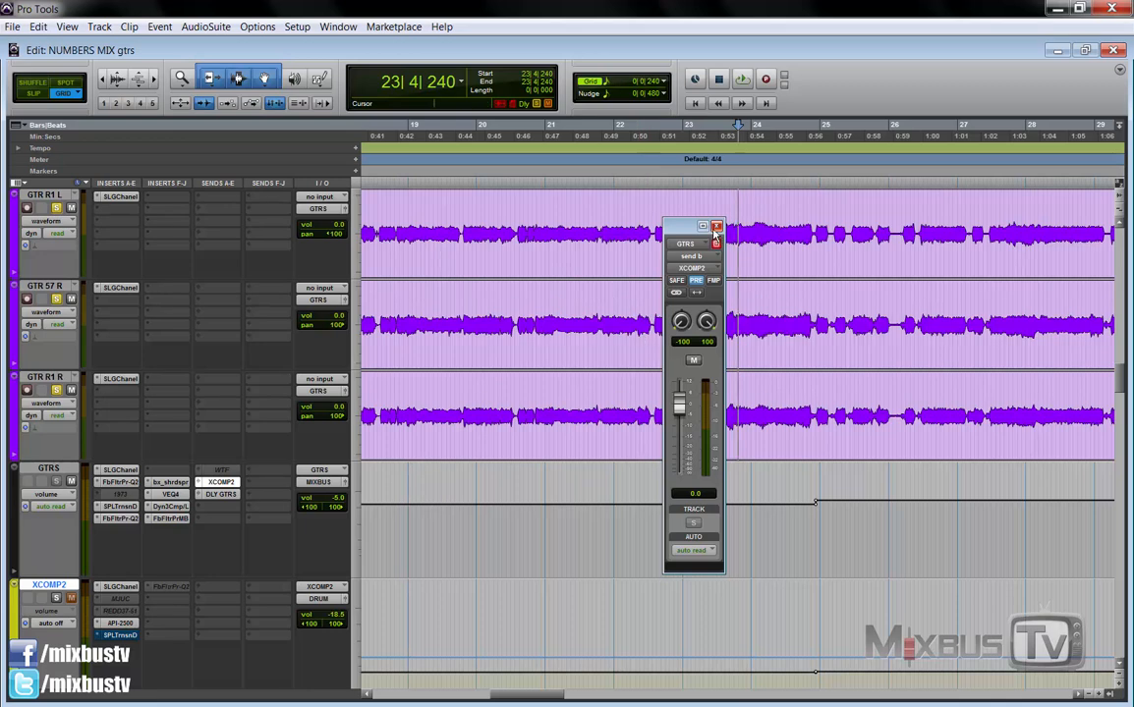
click(715, 227)
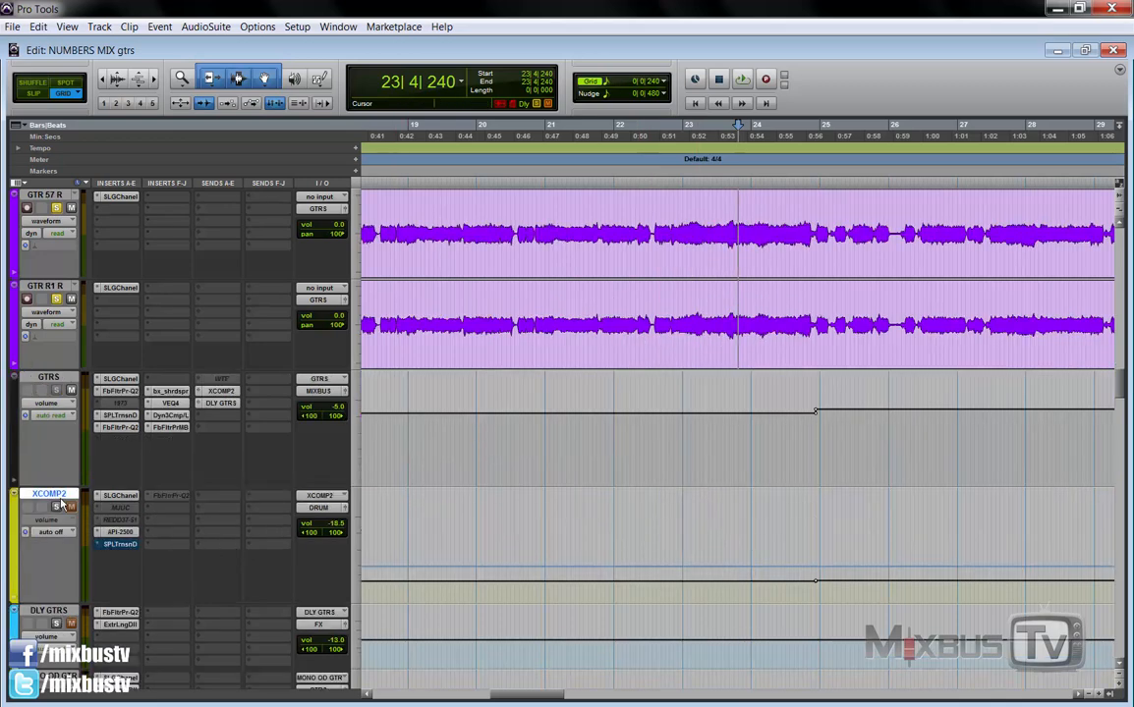
click(116, 495)
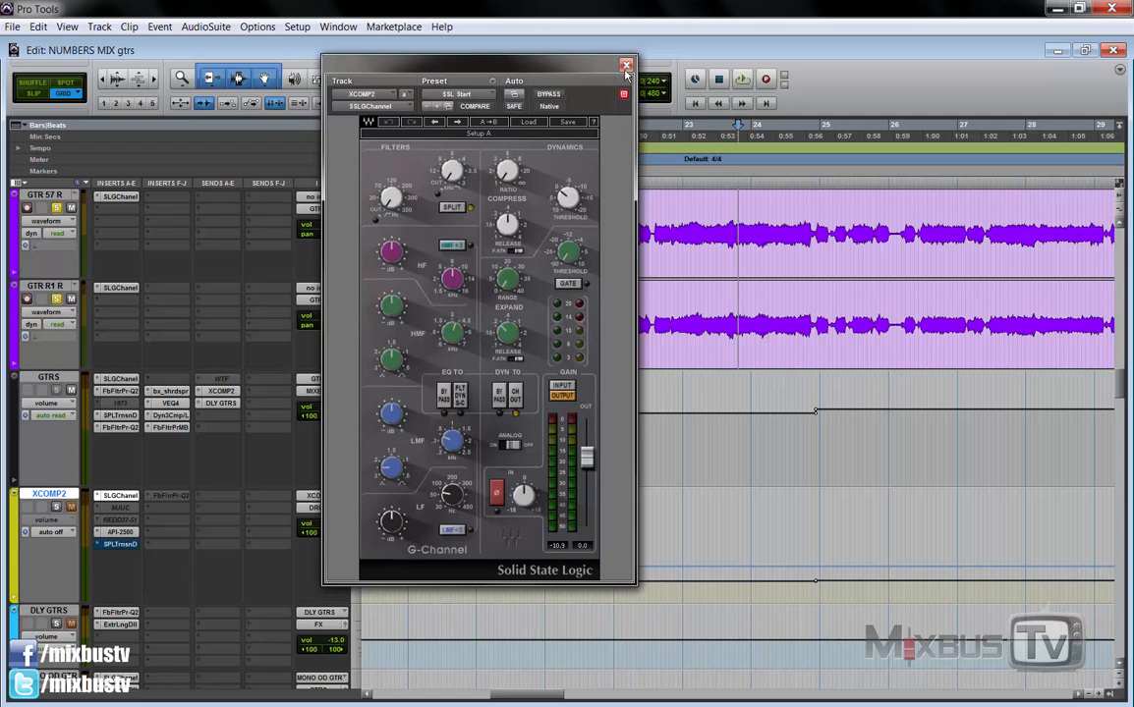
click(621, 61)
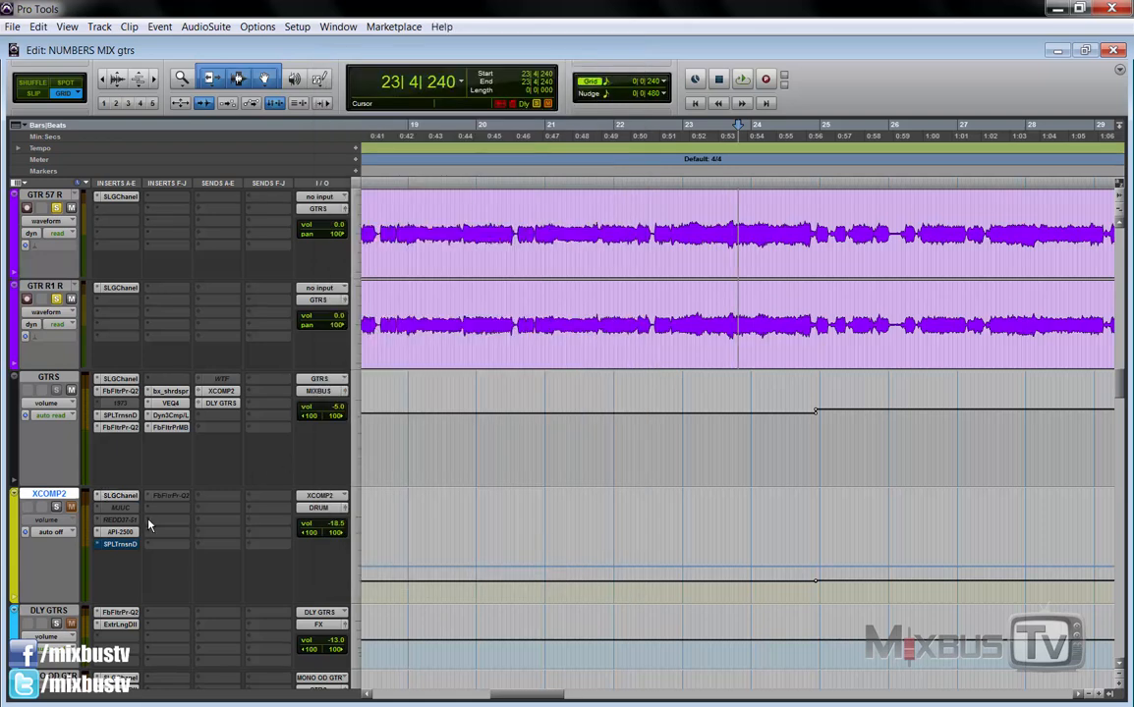
Show the API 2500 plugin window from the XCOMP2 aux insert.
click(116, 531)
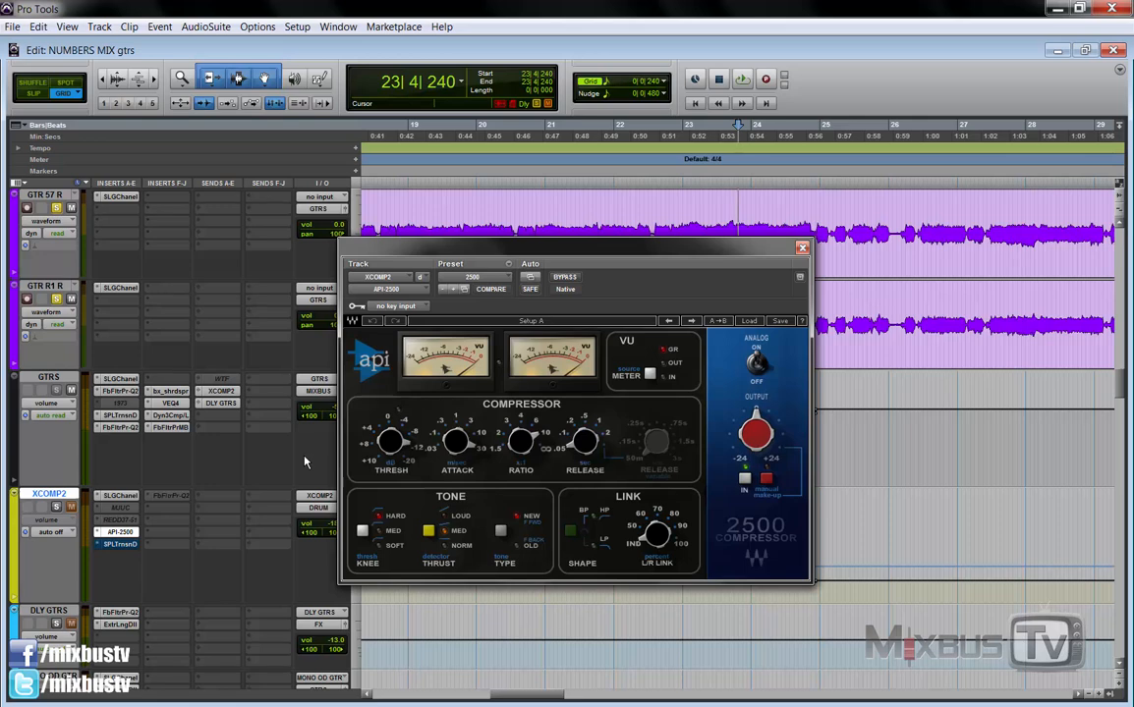
mouse_move(318, 450)
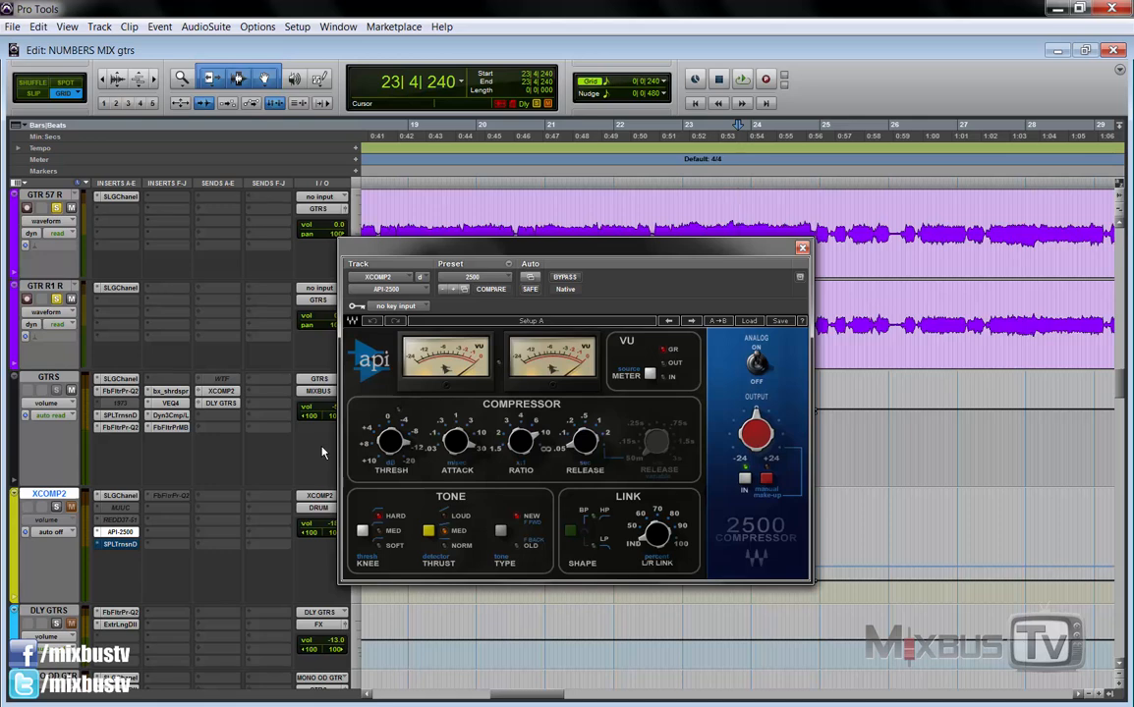
mouse_move(358, 441)
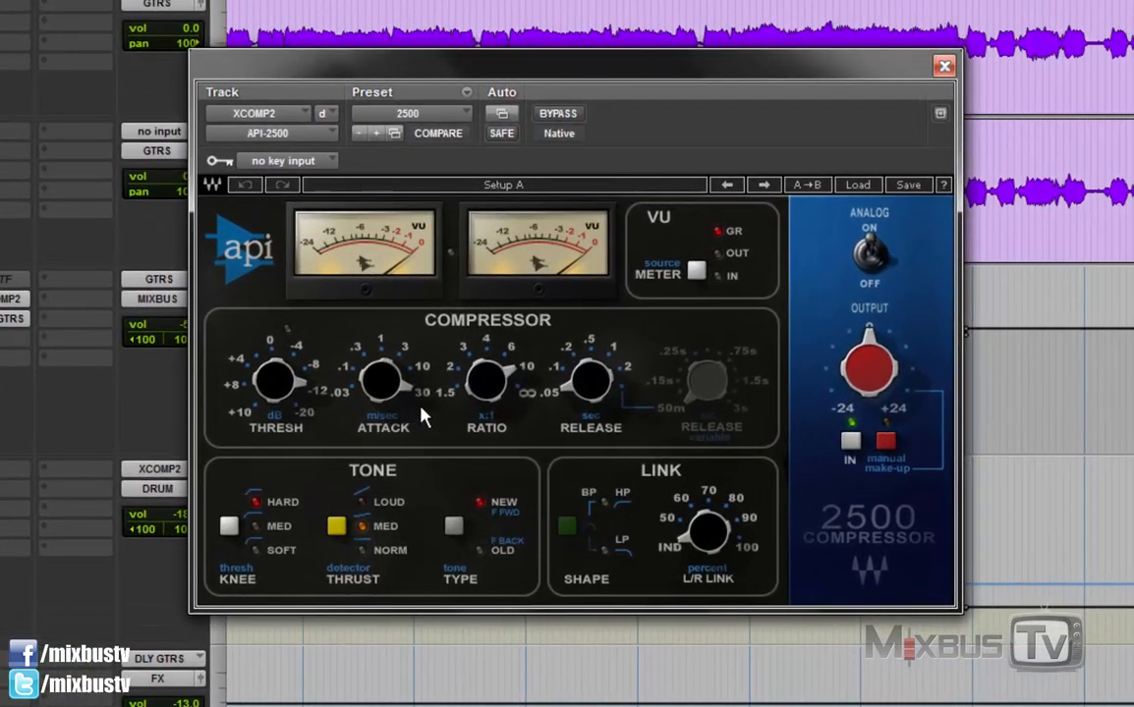
mouse_move(428, 421)
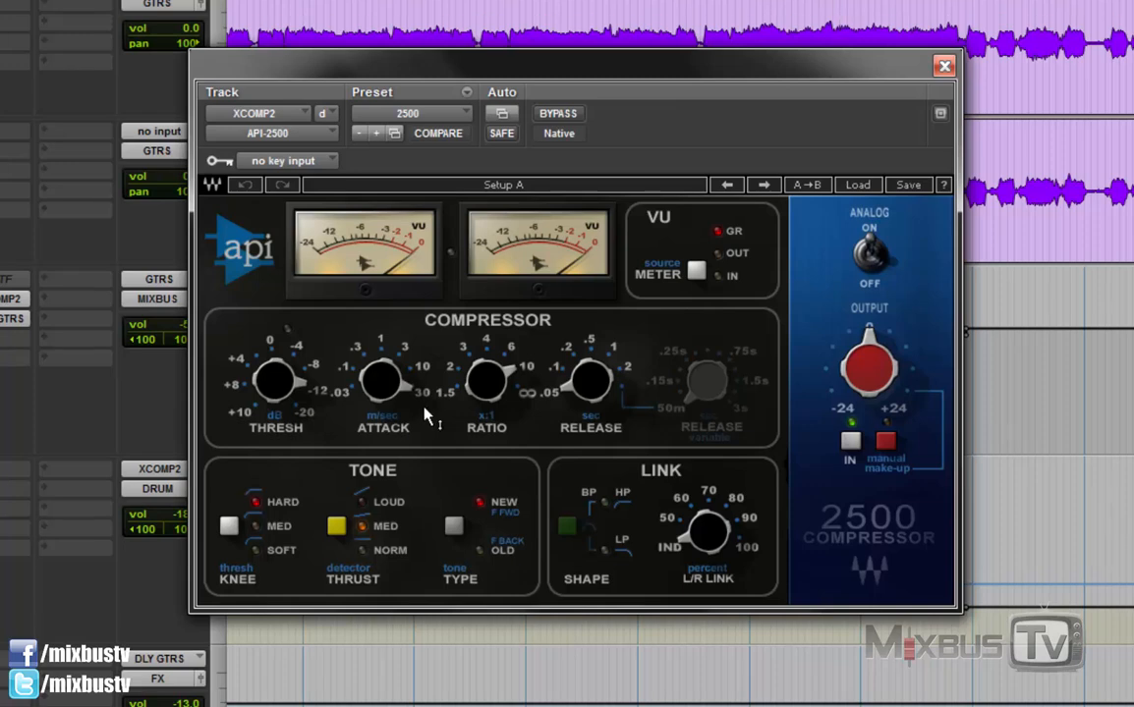
mouse_move(429, 413)
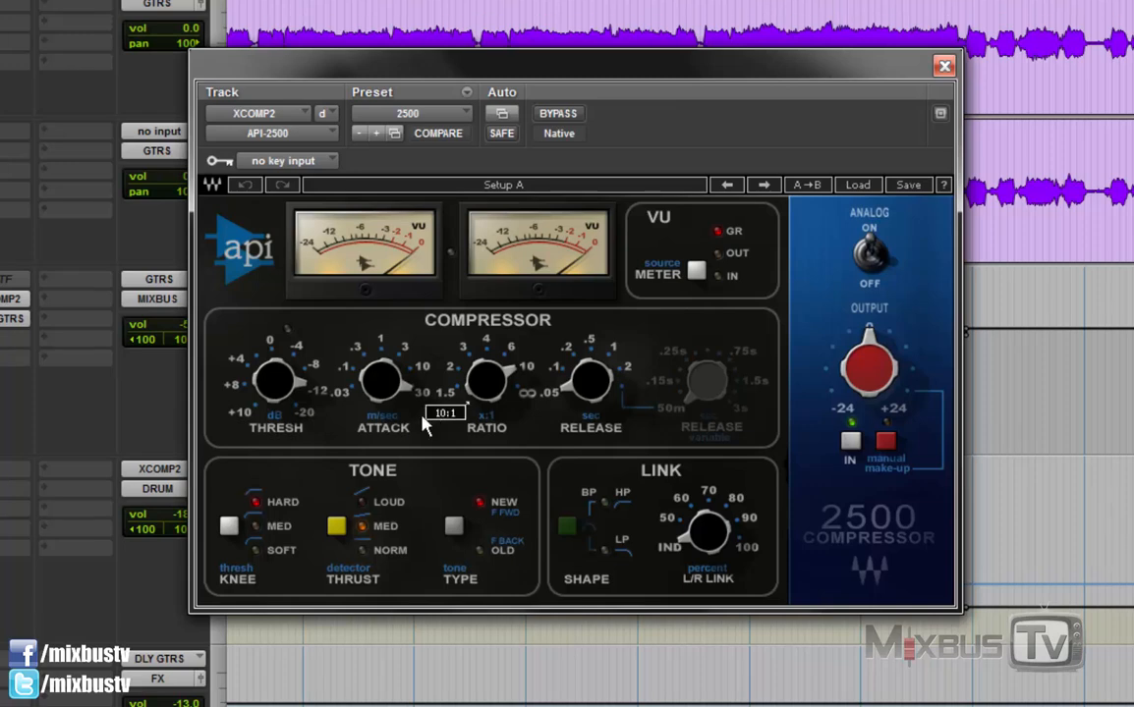
mouse_move(429, 441)
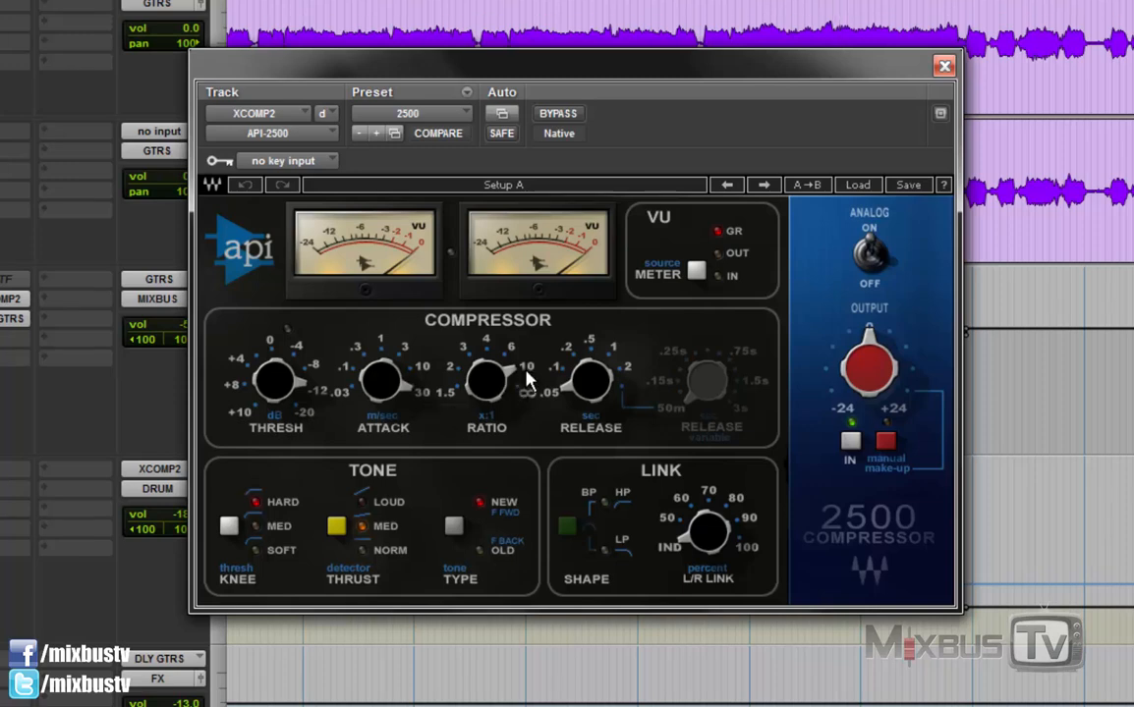
mouse_move(526, 405)
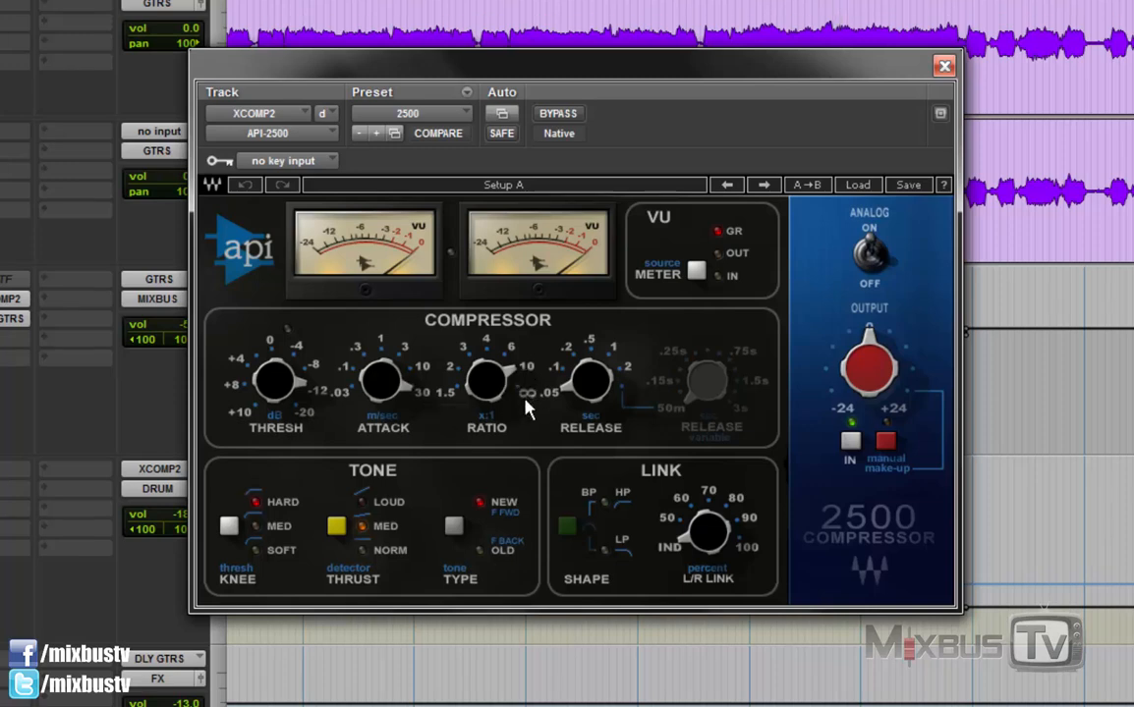
mouse_move(518, 391)
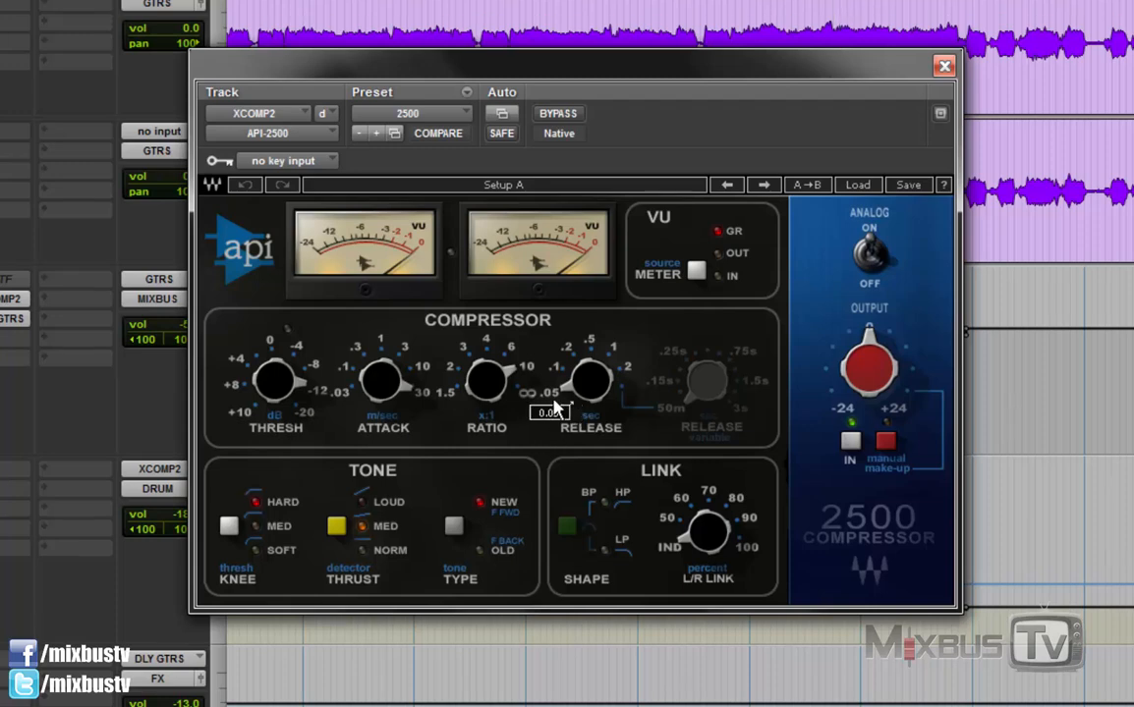
mouse_move(171, 417)
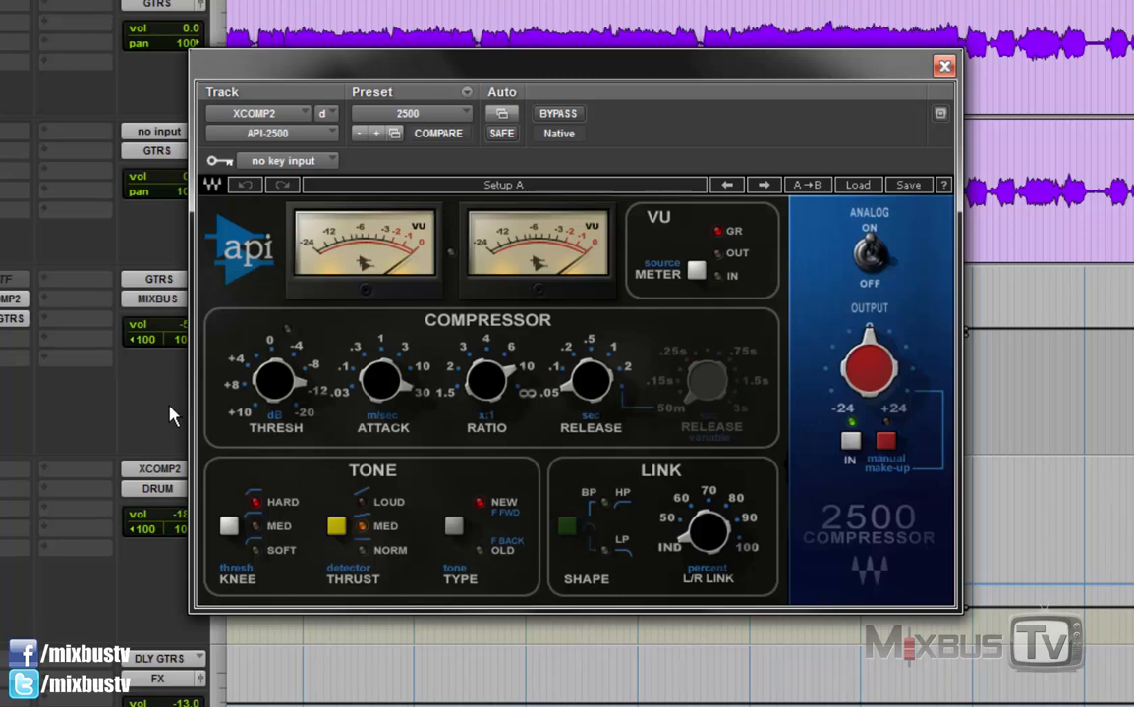
mouse_move(773, 568)
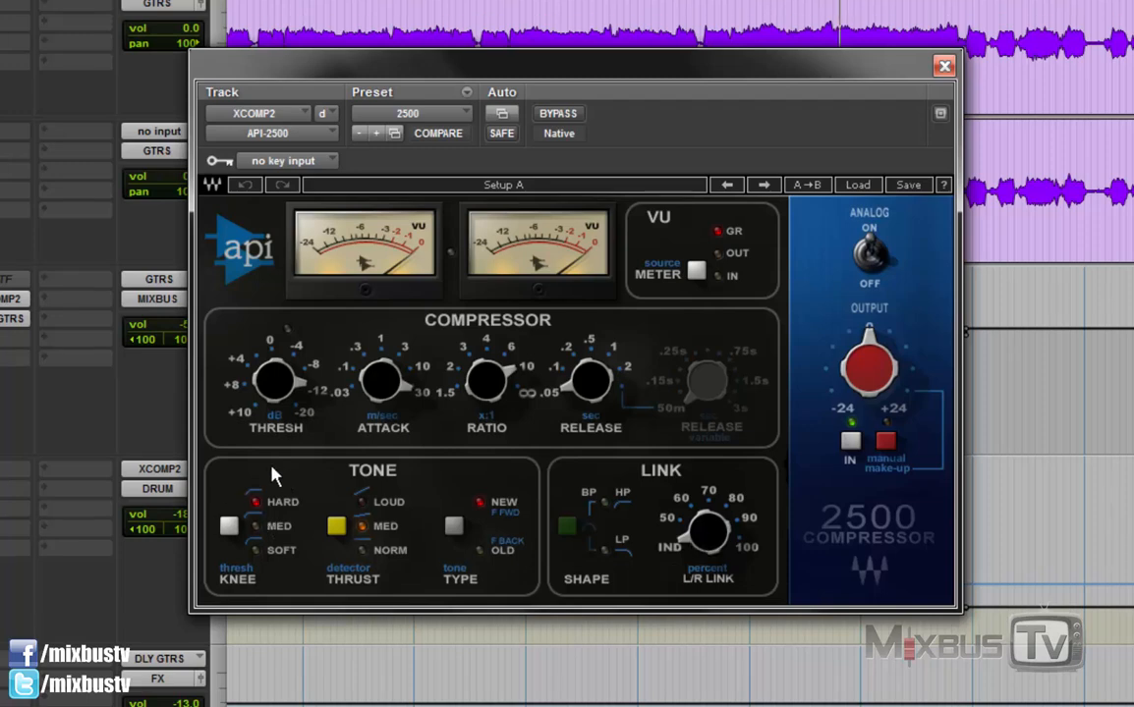
mouse_move(236, 464)
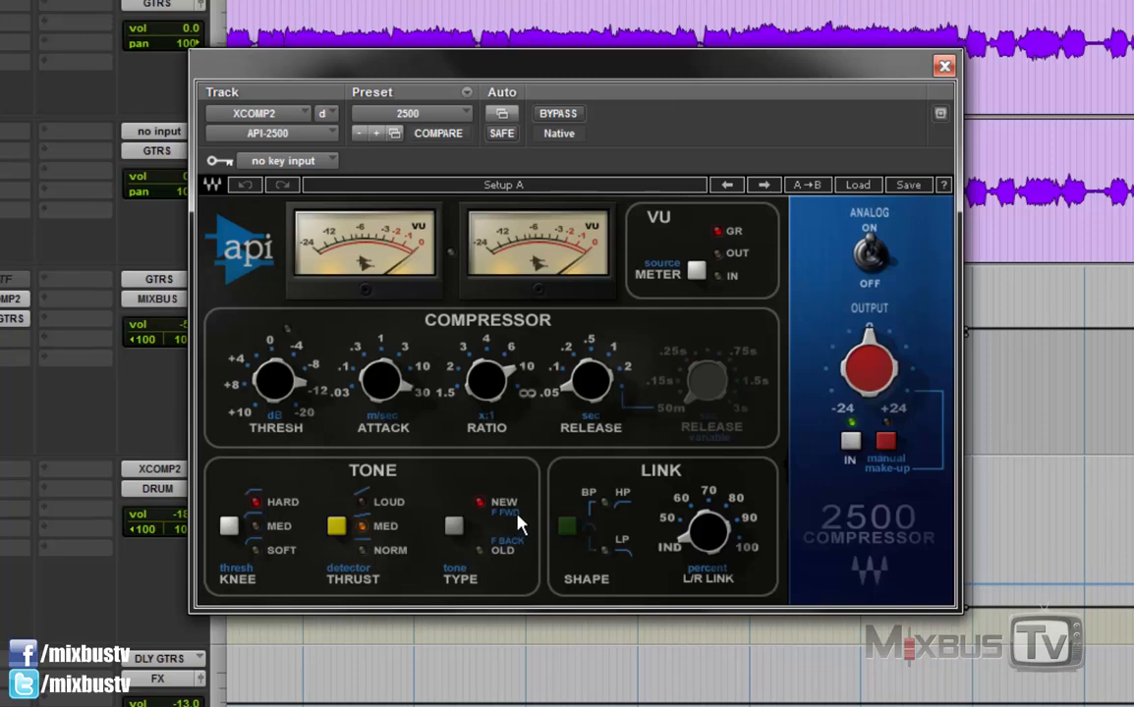
mouse_move(511, 562)
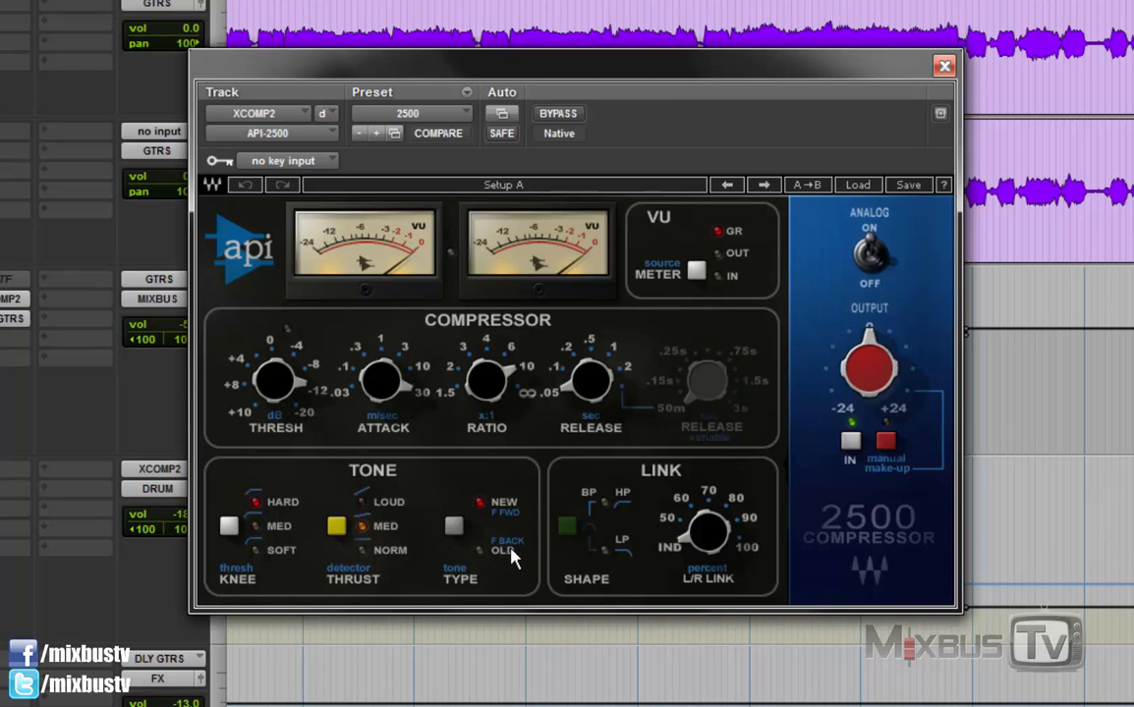
mouse_move(401, 513)
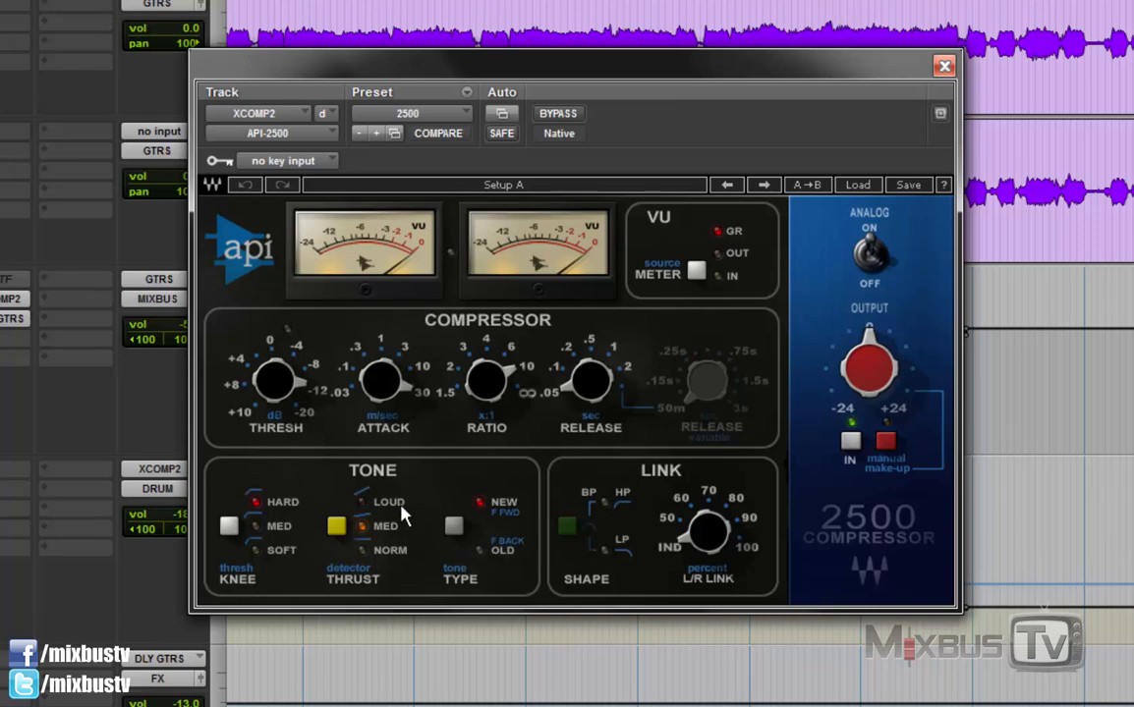
mouse_move(377, 534)
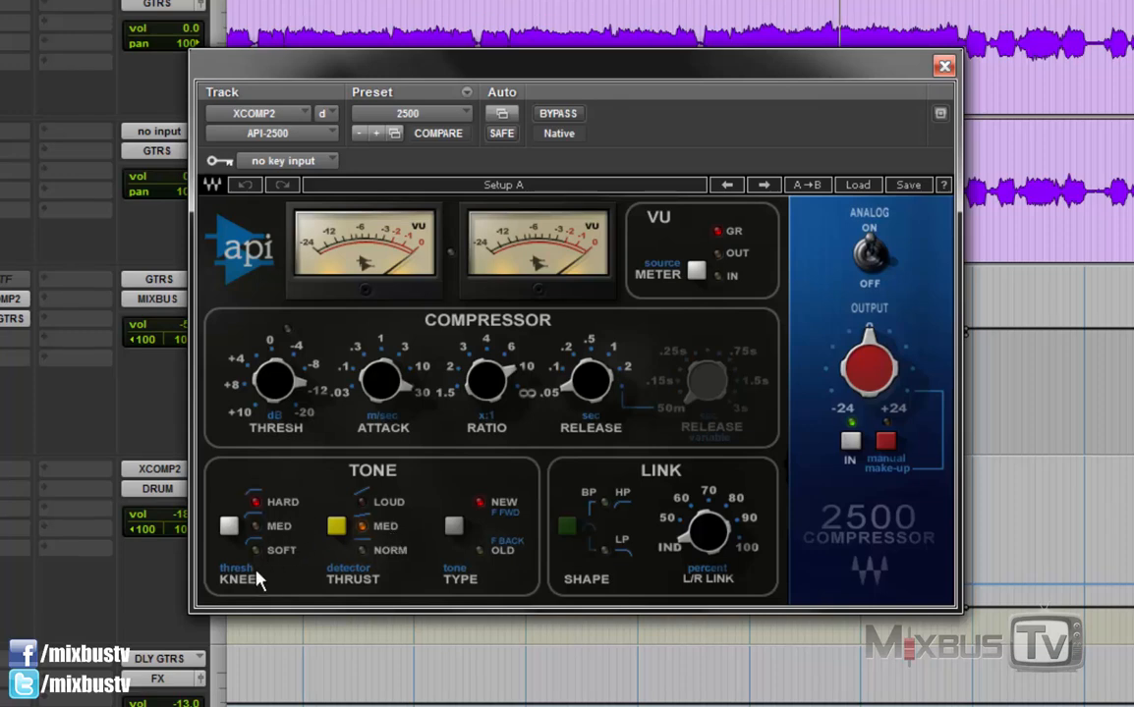
mouse_move(759, 436)
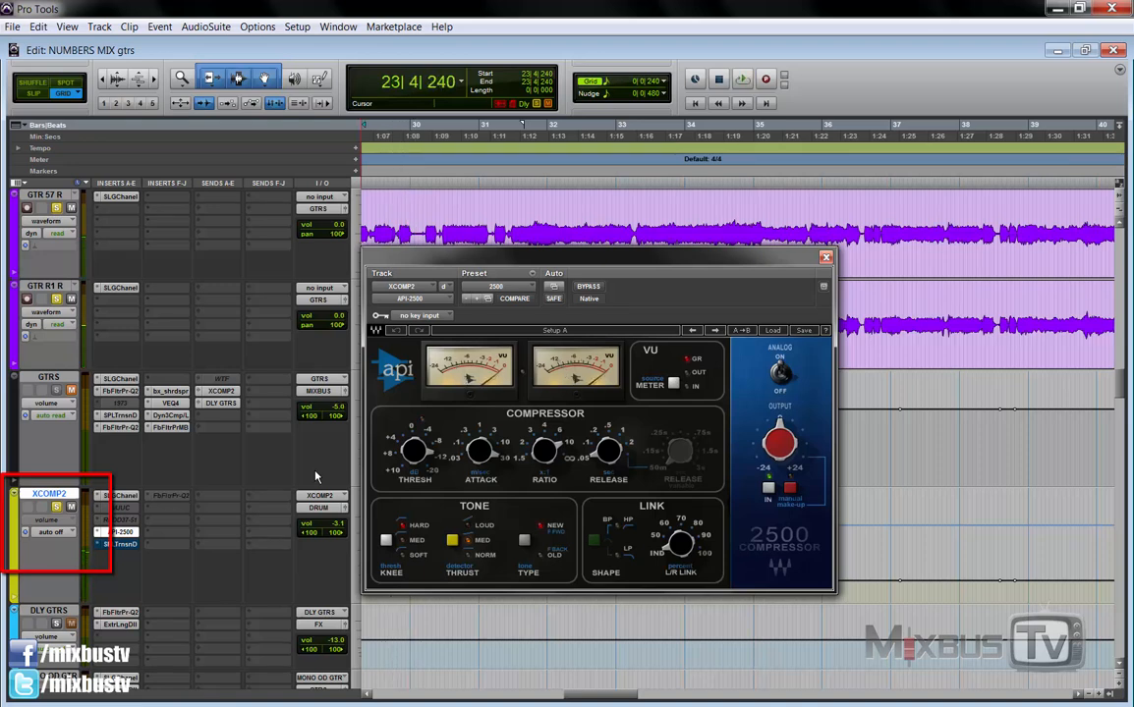
mouse_move(310, 472)
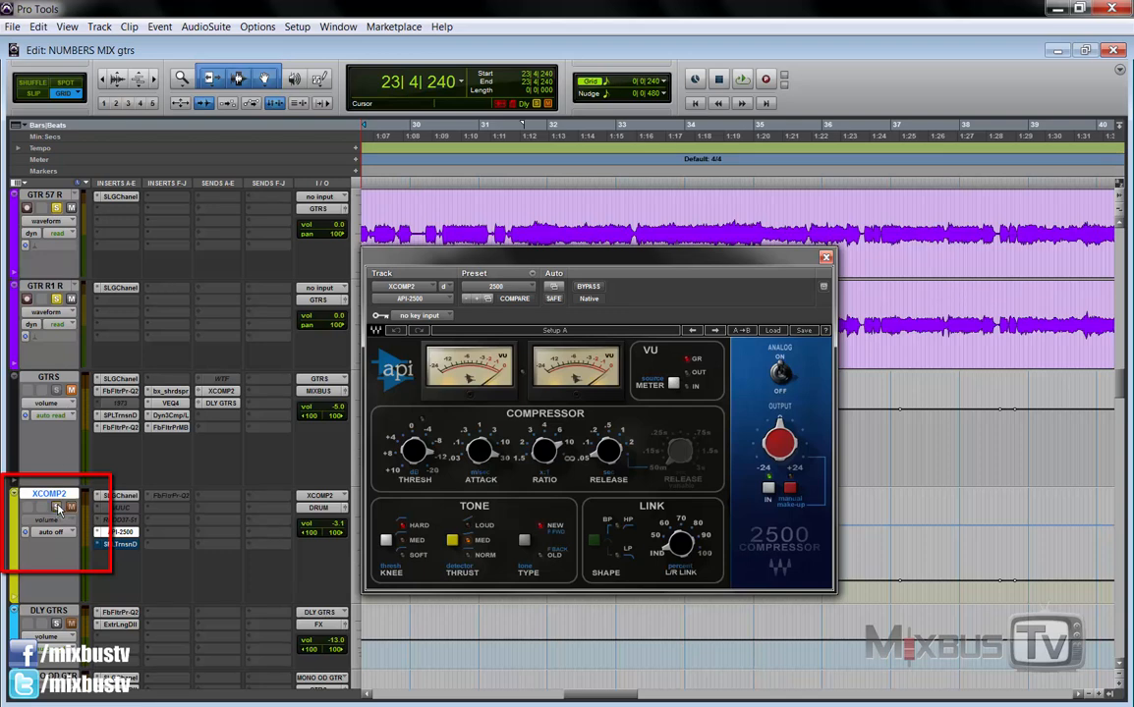
mouse_move(188, 464)
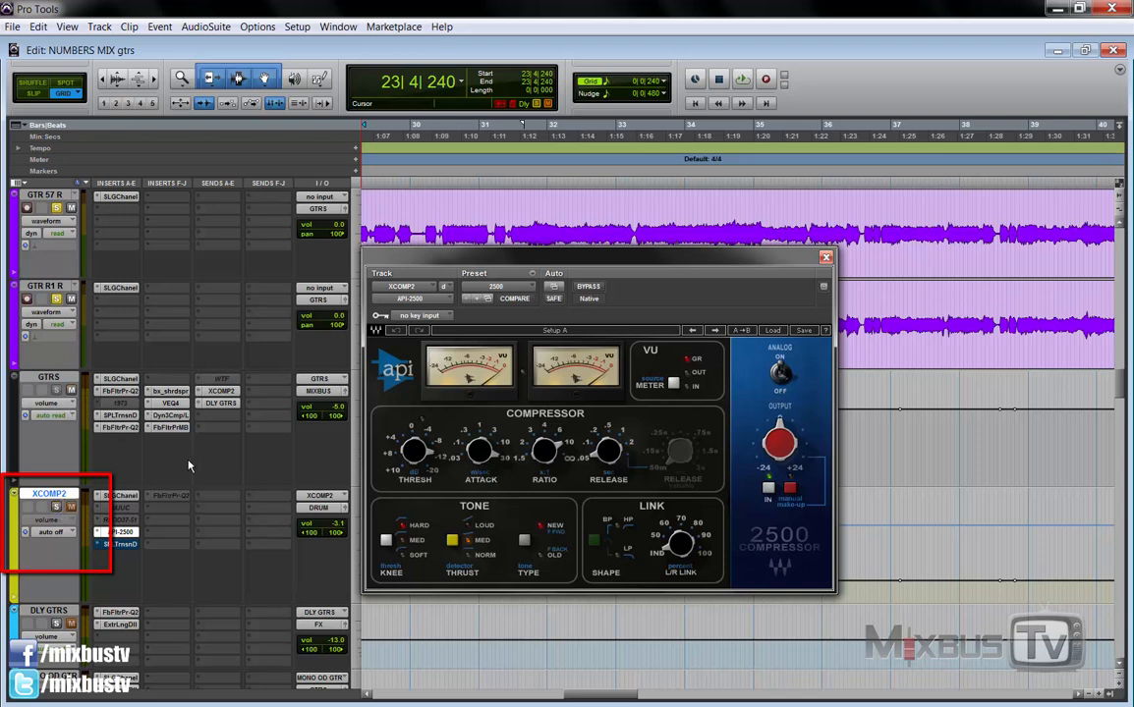
mouse_move(221, 464)
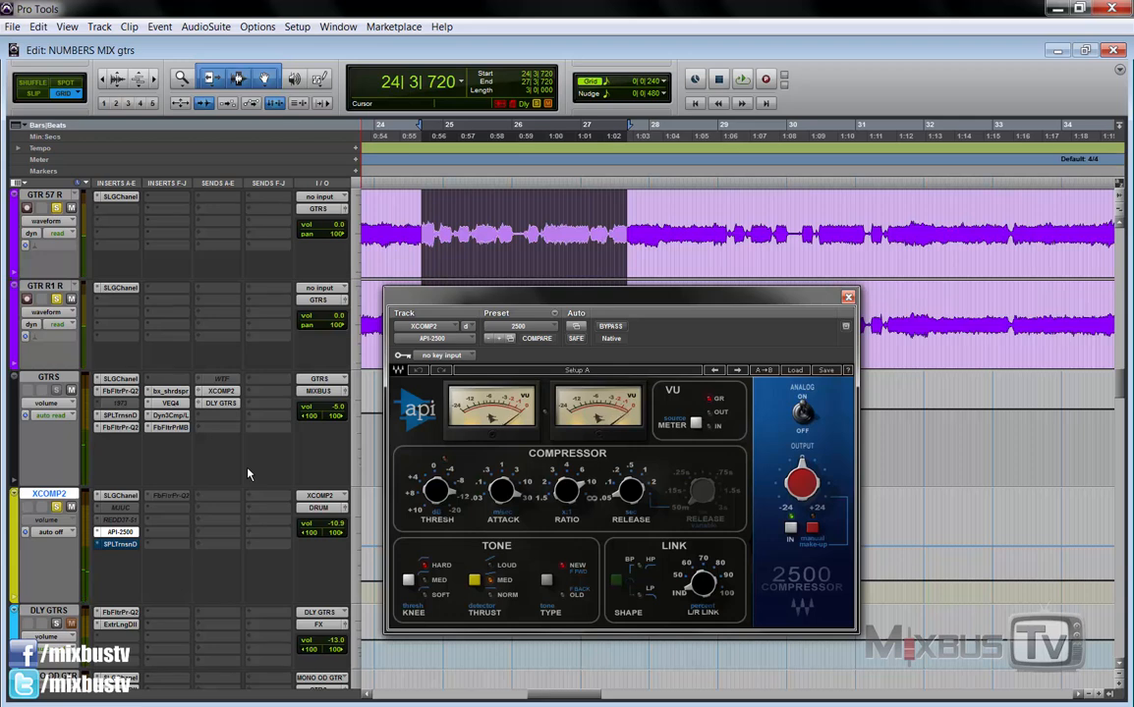
mouse_move(267, 468)
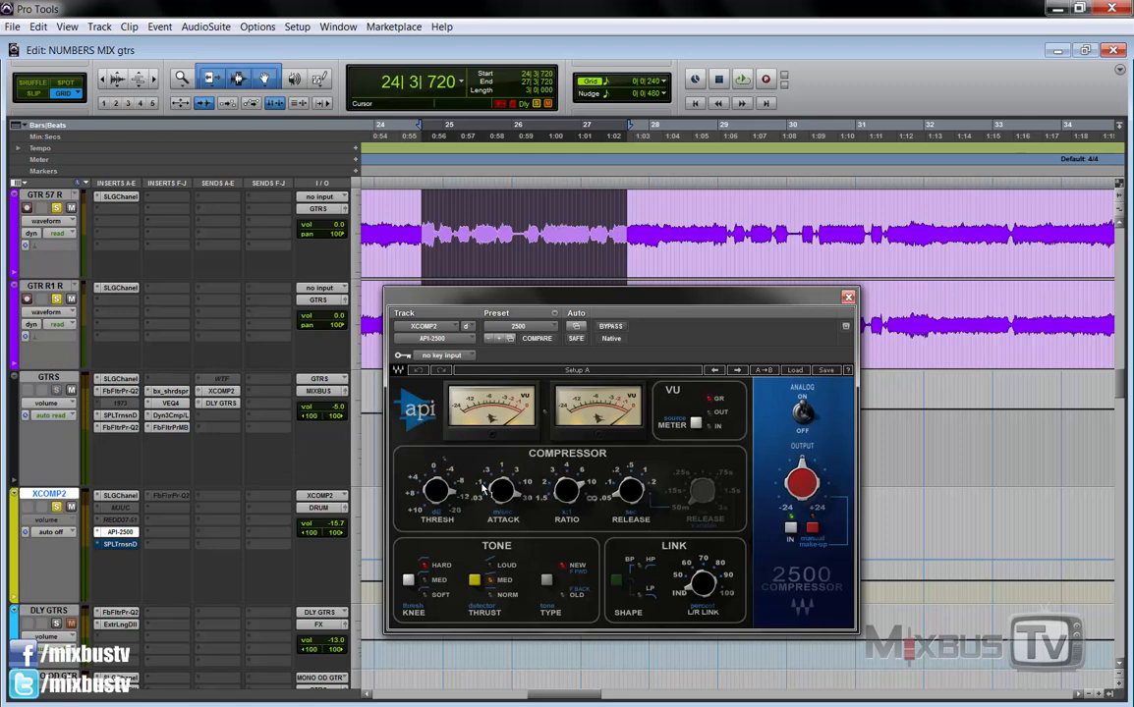
mouse_move(594, 495)
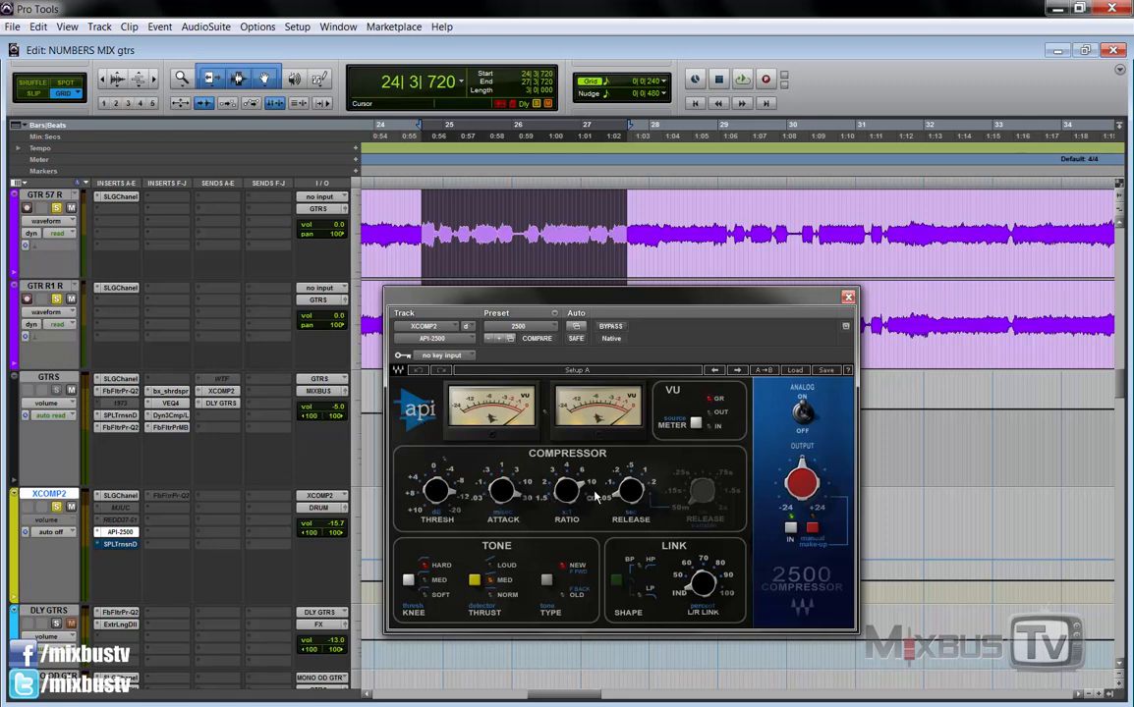
mouse_move(346, 484)
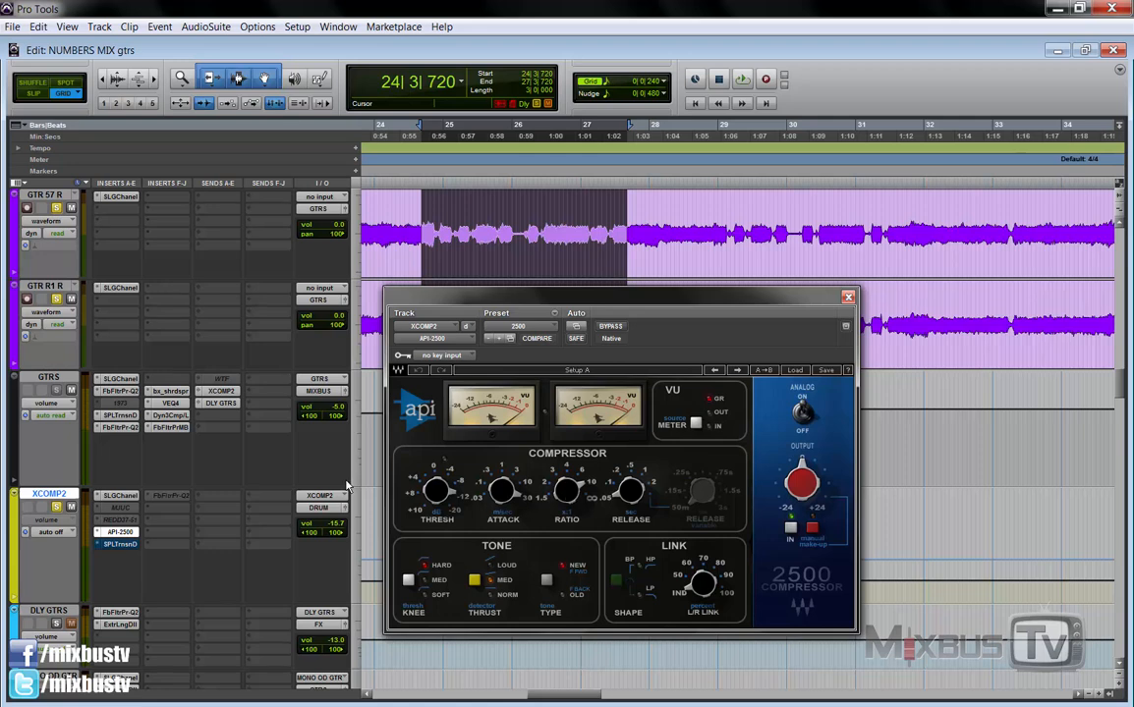
mouse_move(315, 466)
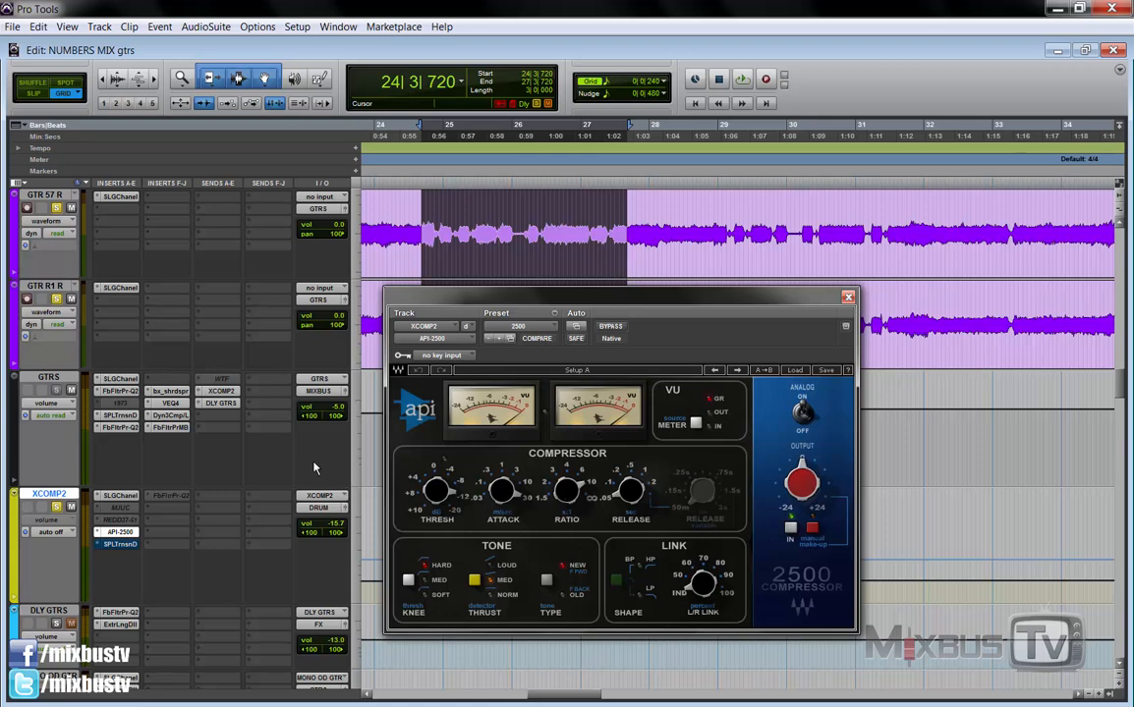
mouse_move(299, 488)
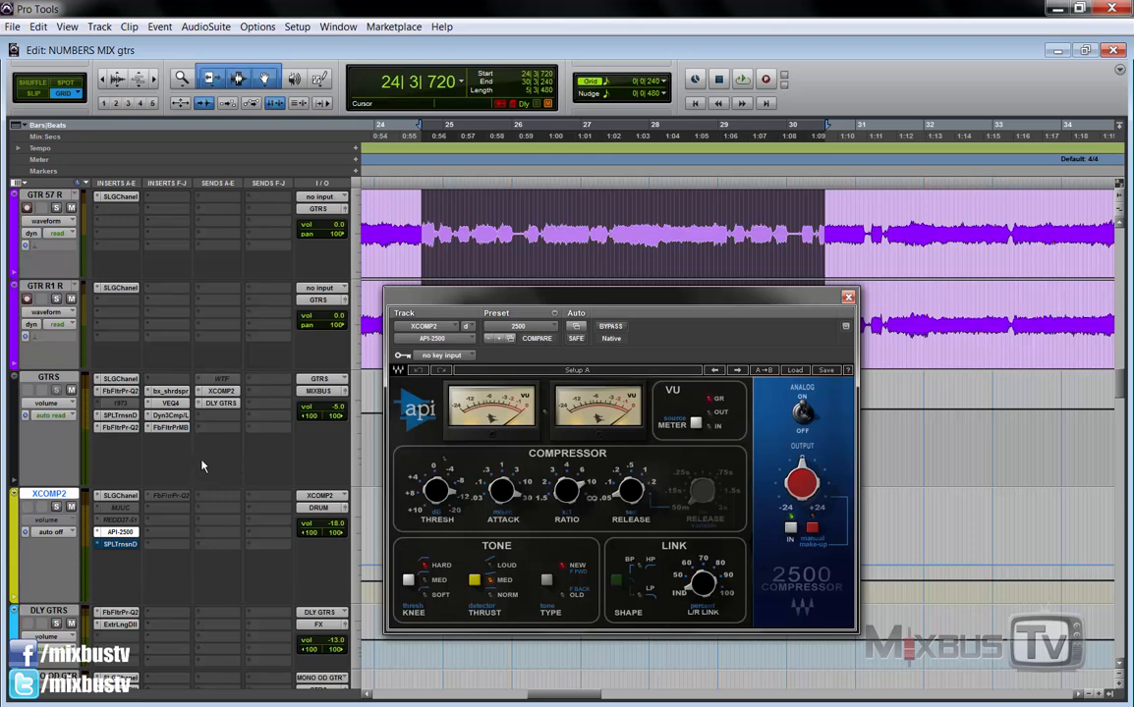
mouse_move(189, 471)
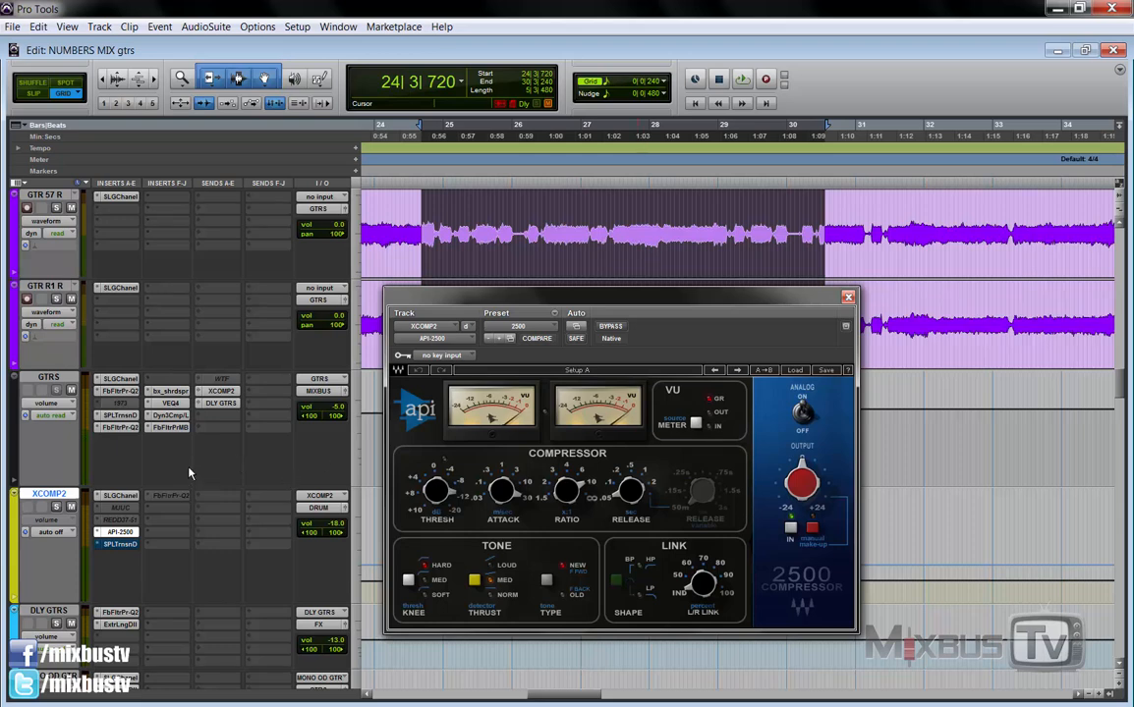
mouse_move(116, 530)
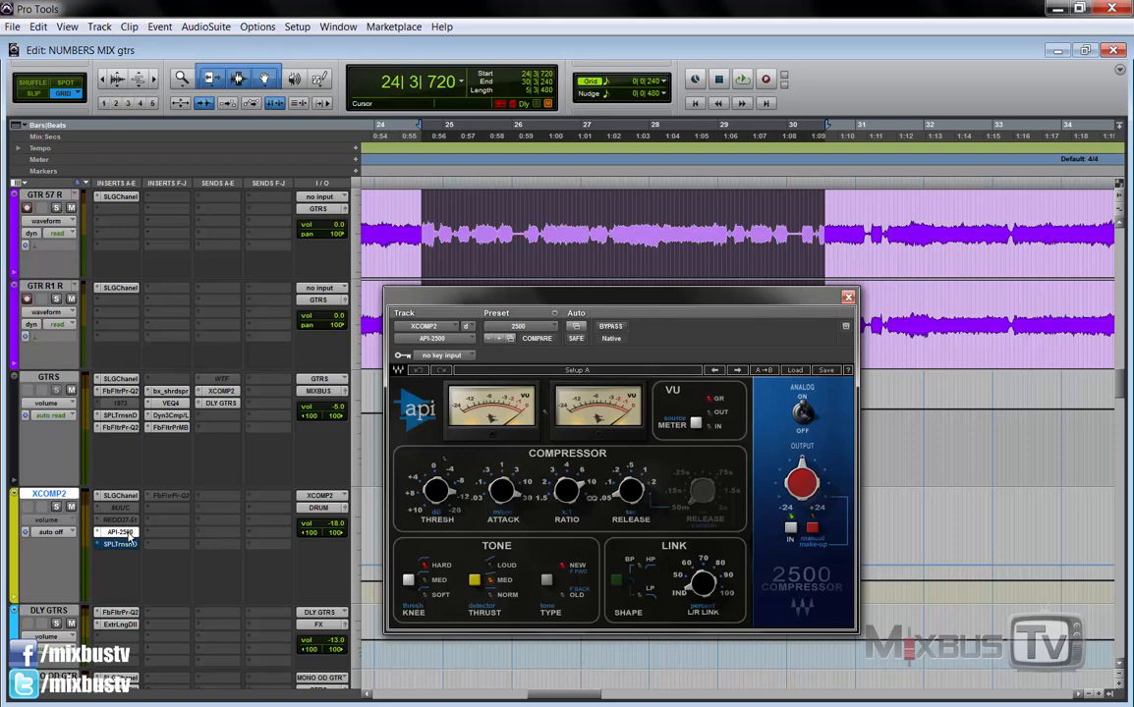
Insert a stereo Dyn3 Compressor/Limiter in the next XCOMP2 insert slot.
click(116, 531)
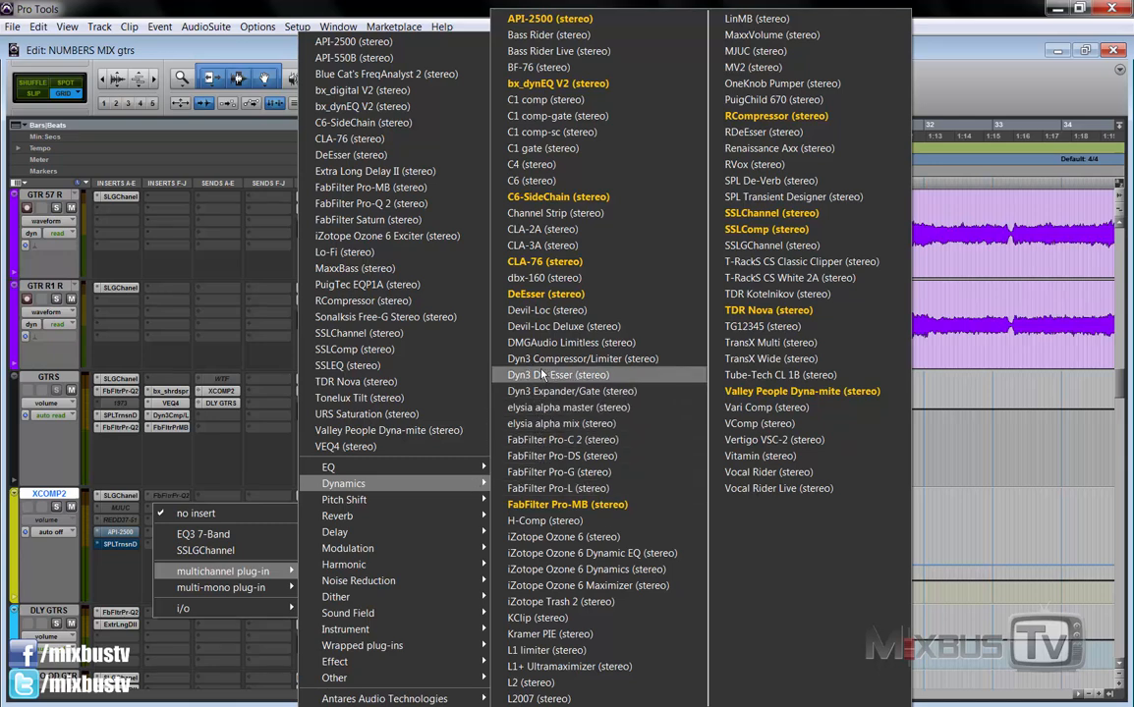
click(562, 358)
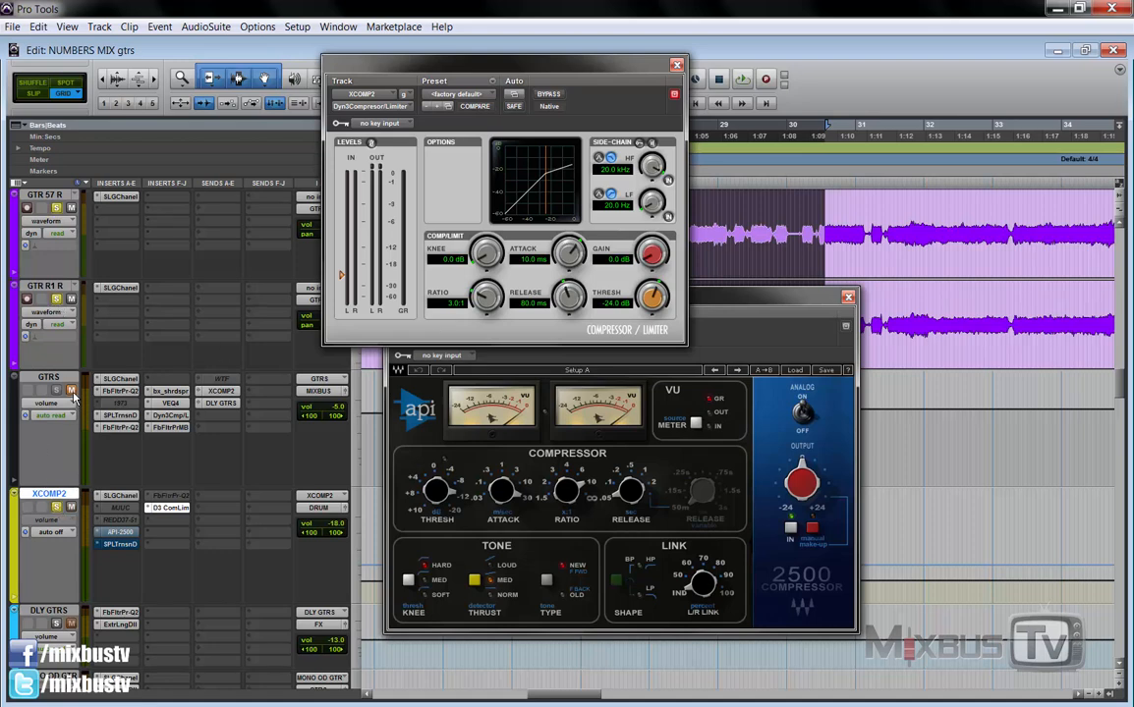
Dial the Dyn3 to ~34 ms attack, ~34:1 ratio and ~-36 dB threshold for heavy squashing.
drag(501, 63, 448, 149)
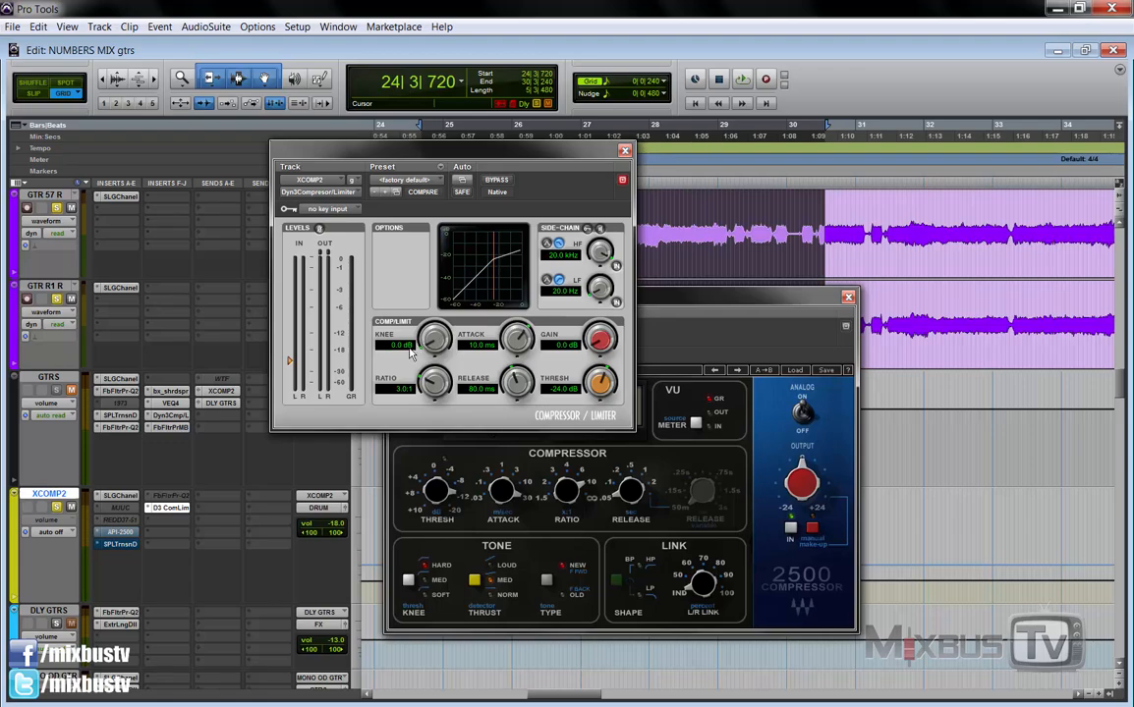
mouse_move(519, 338)
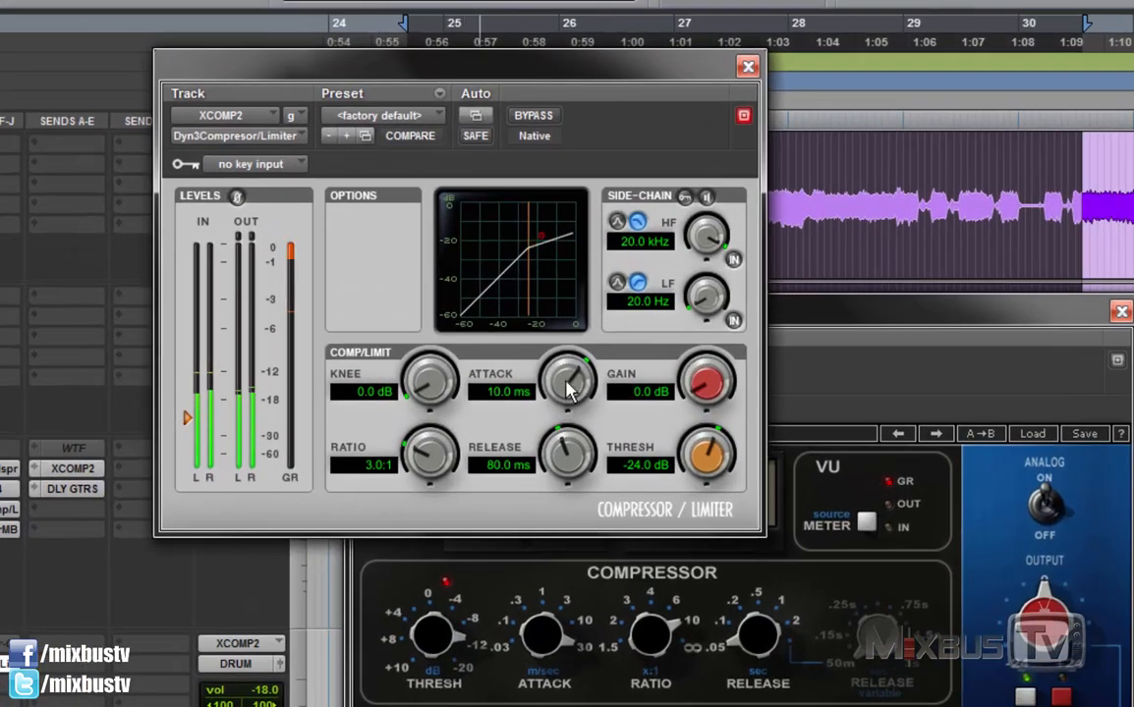
drag(568, 378, 568, 353)
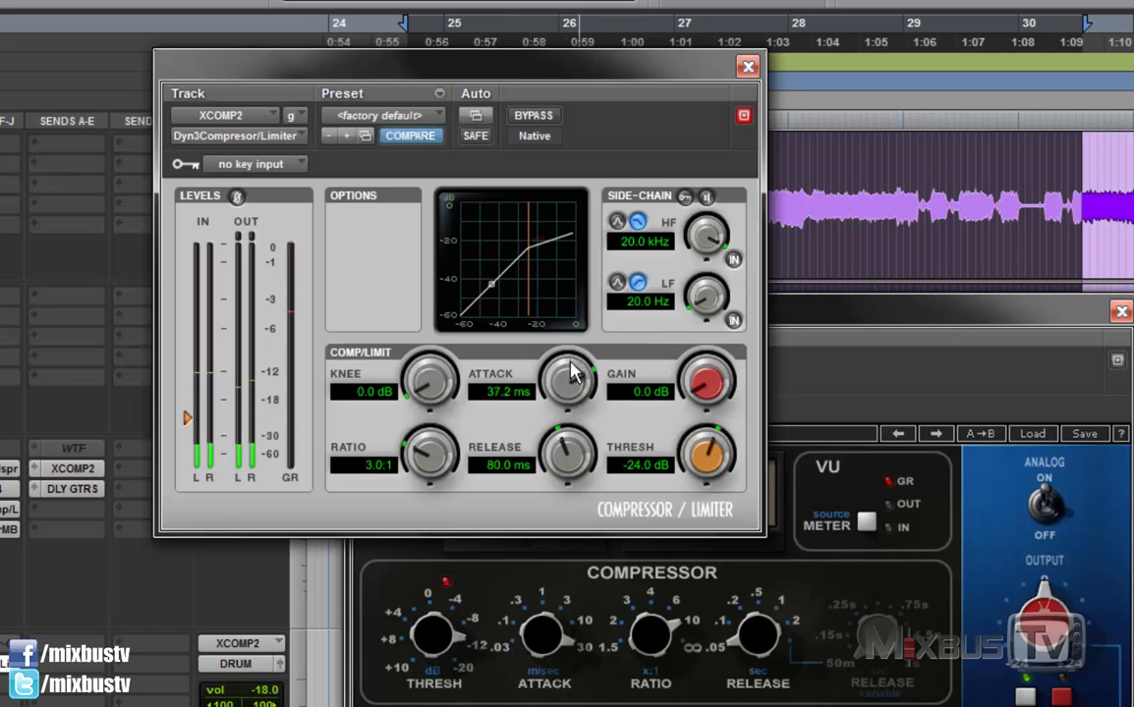
drag(568, 379, 568, 389)
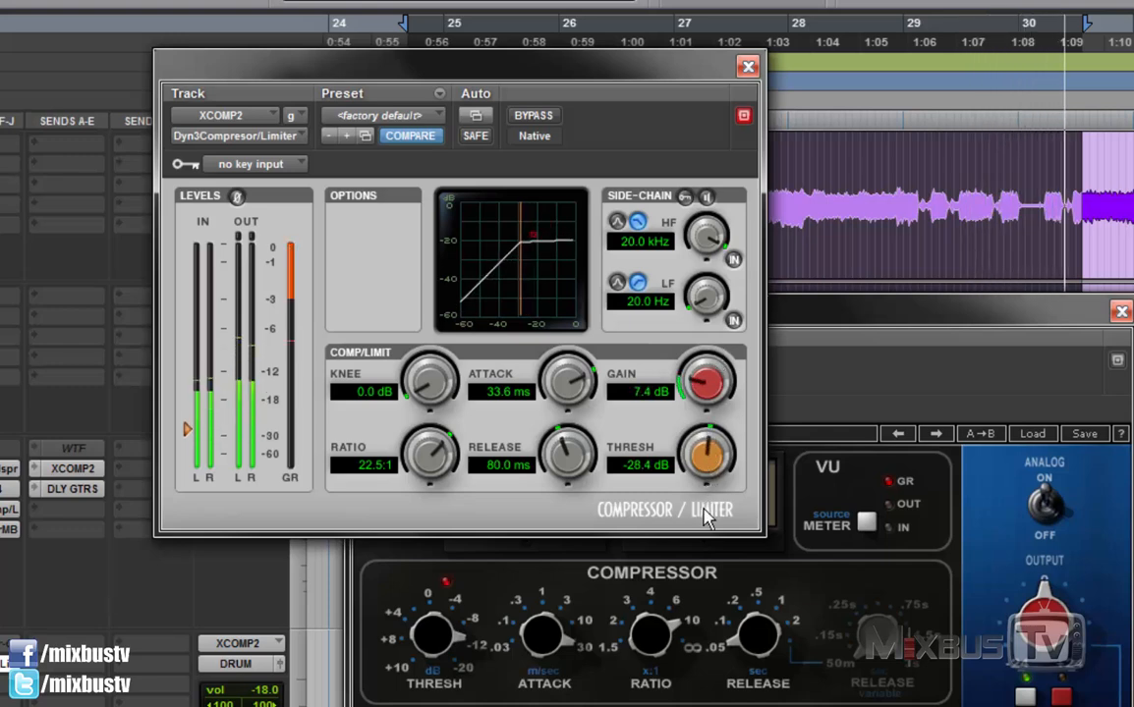
drag(705, 456, 706, 468)
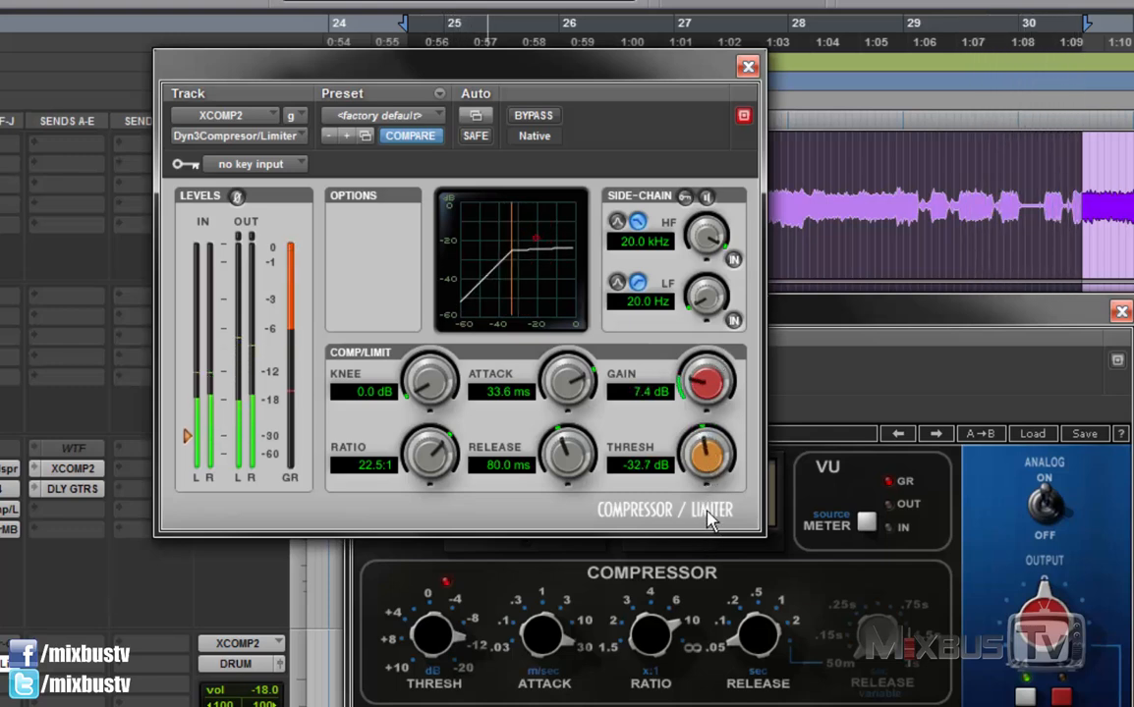
drag(707, 373, 723, 369)
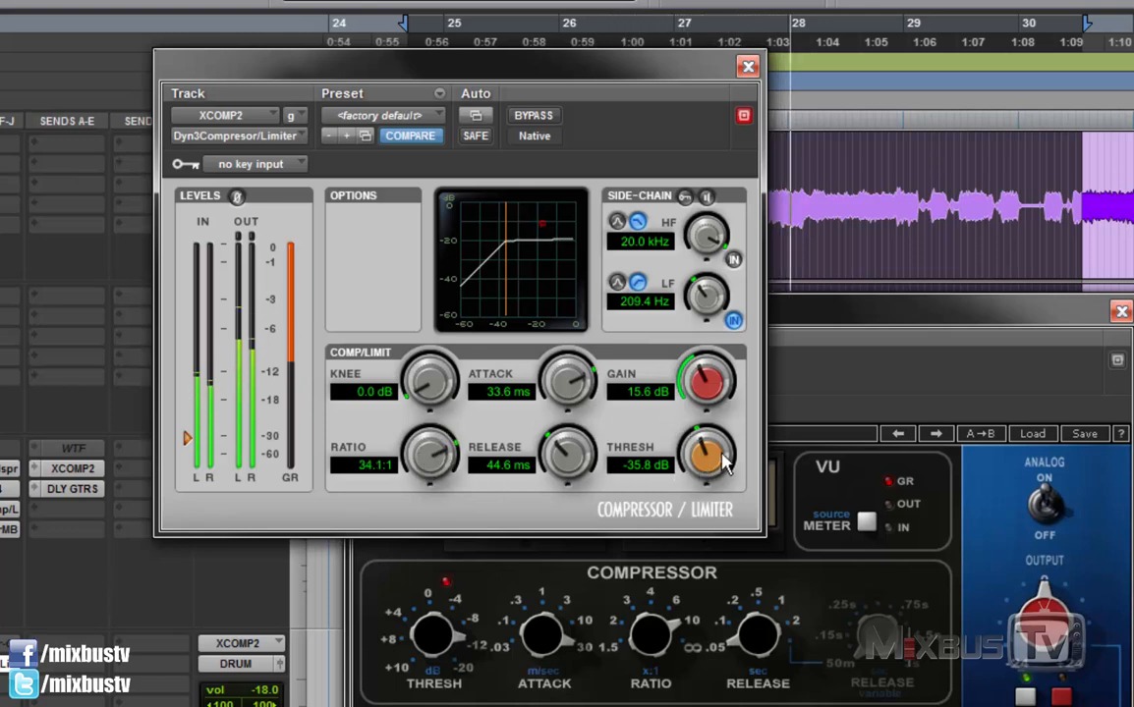
drag(708, 456, 723, 448)
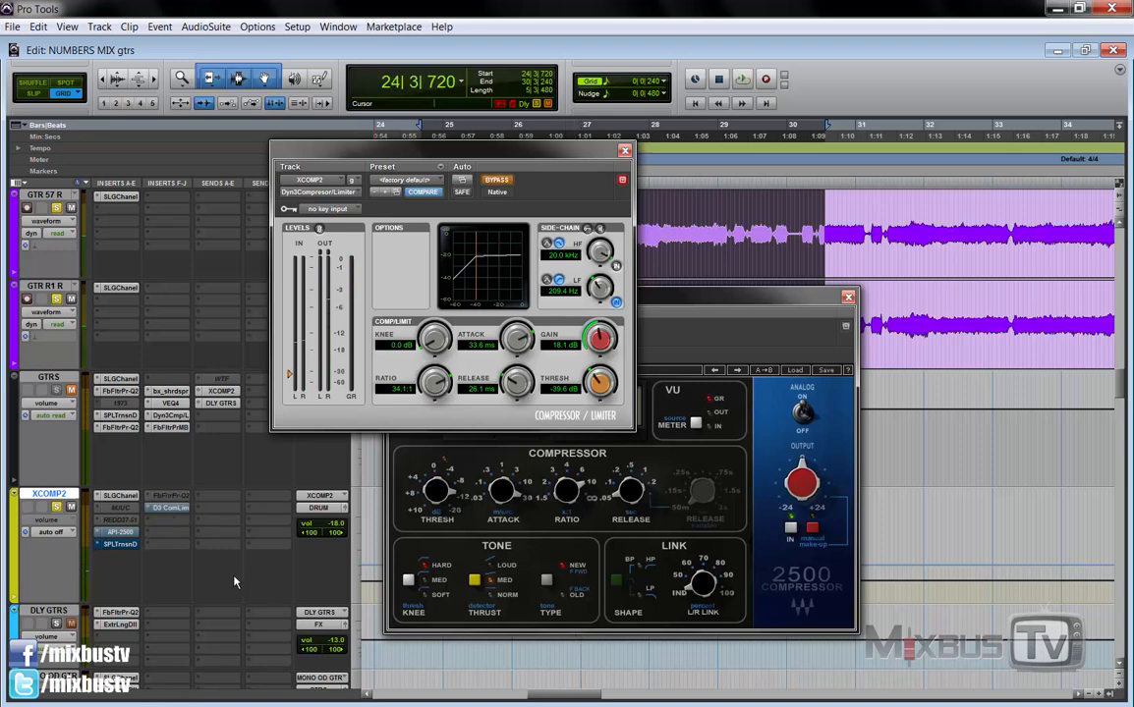
mouse_move(191, 568)
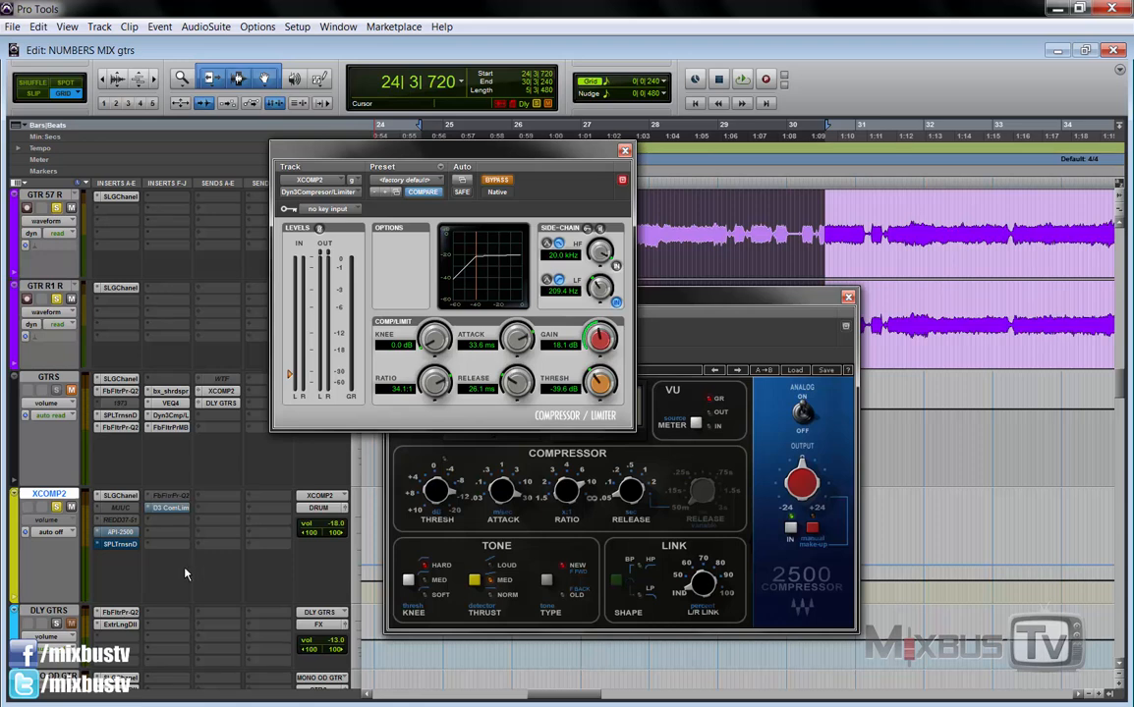
mouse_move(181, 570)
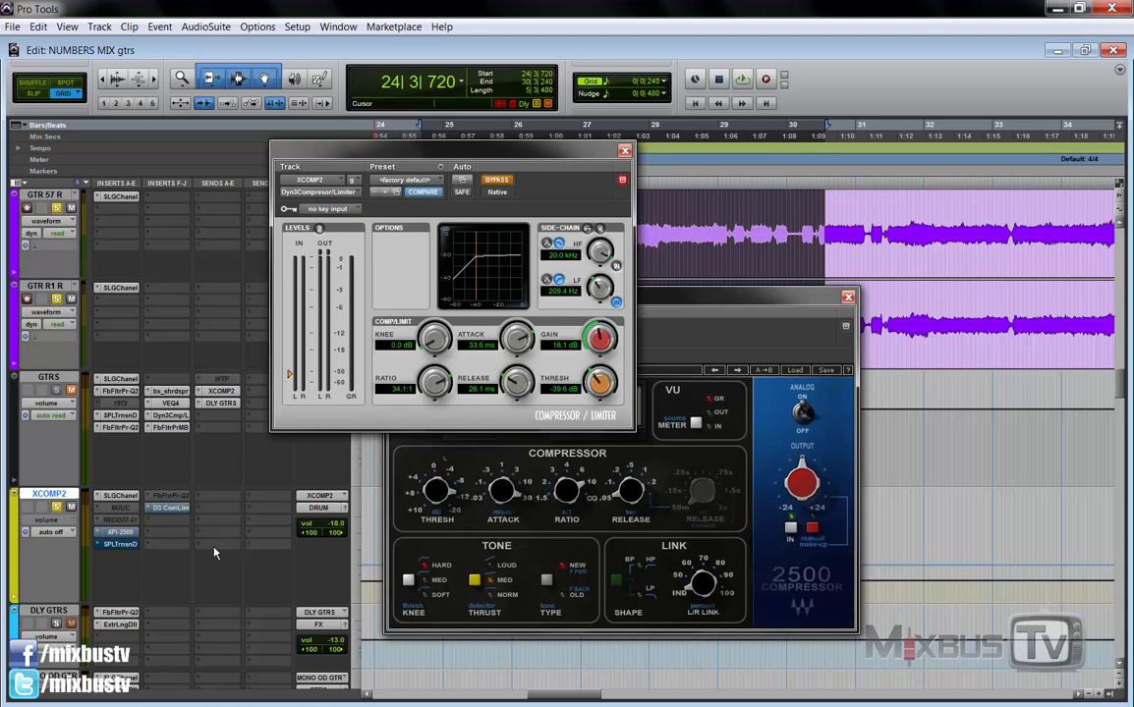
mouse_move(267, 535)
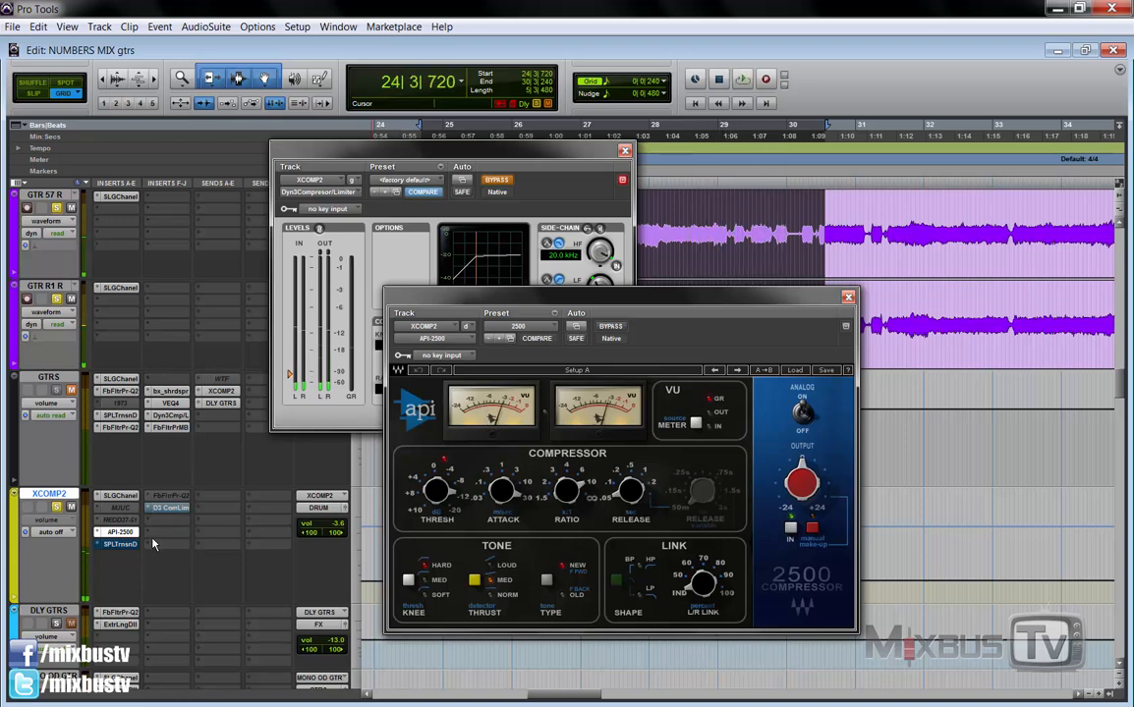
Bypass the API 2500 and un-bypass the Dyn3 to A/B the two compressors.
click(605, 326)
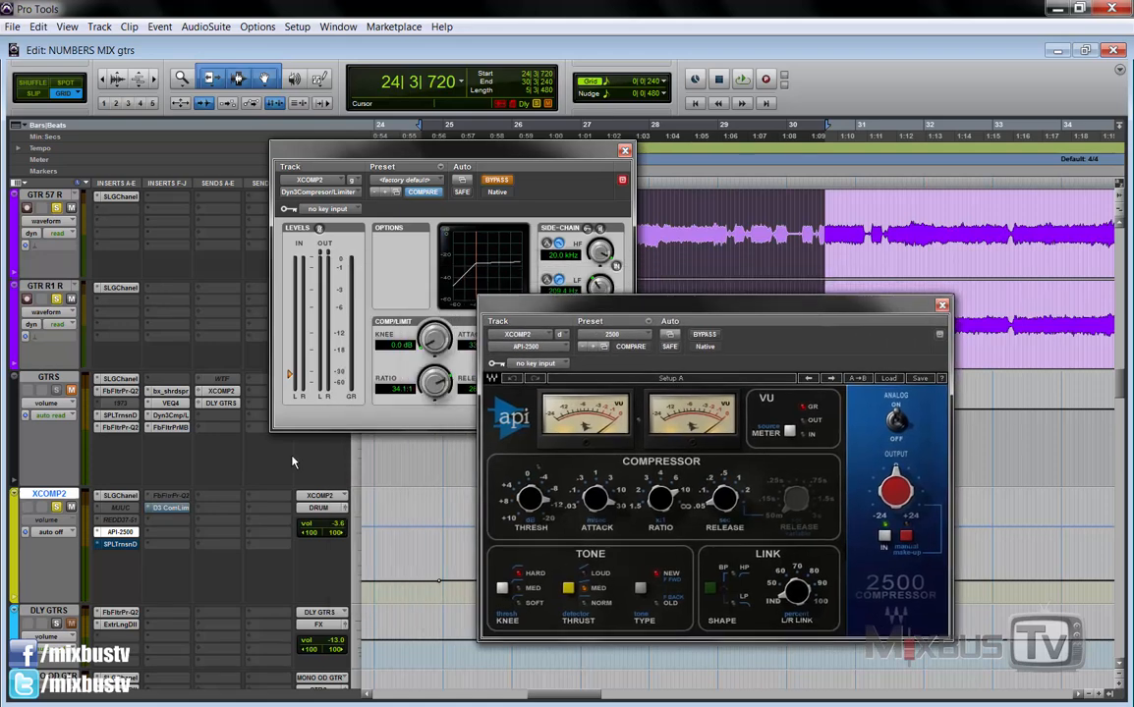
mouse_move(318, 458)
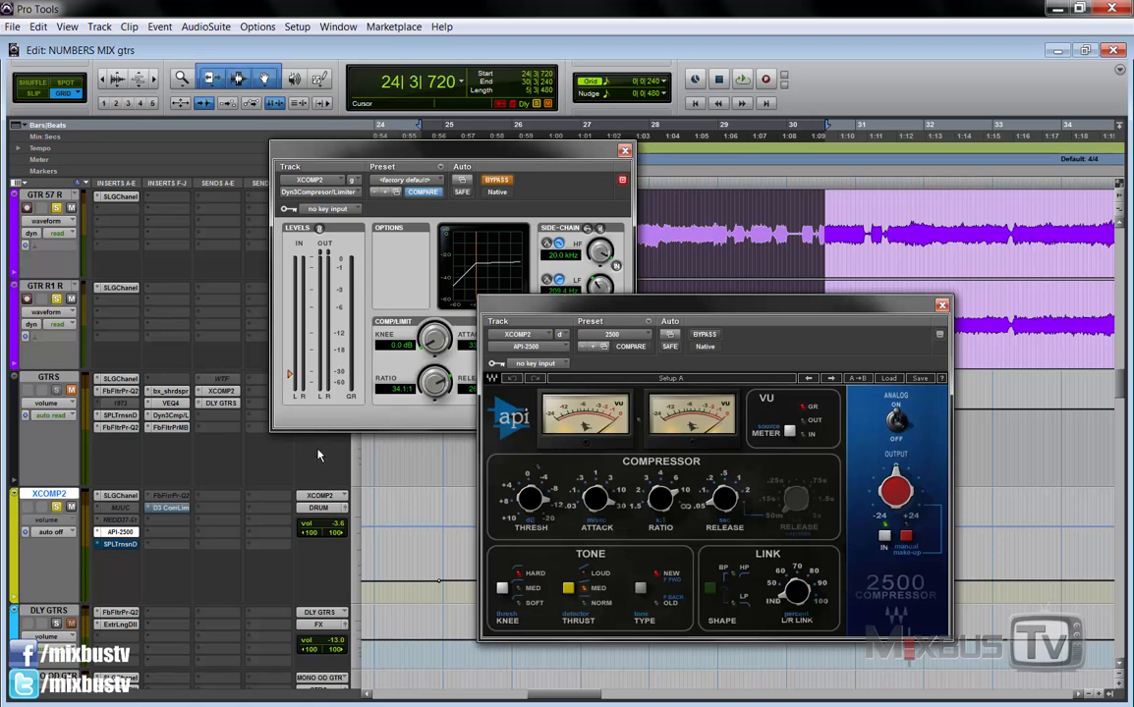
mouse_move(755, 310)
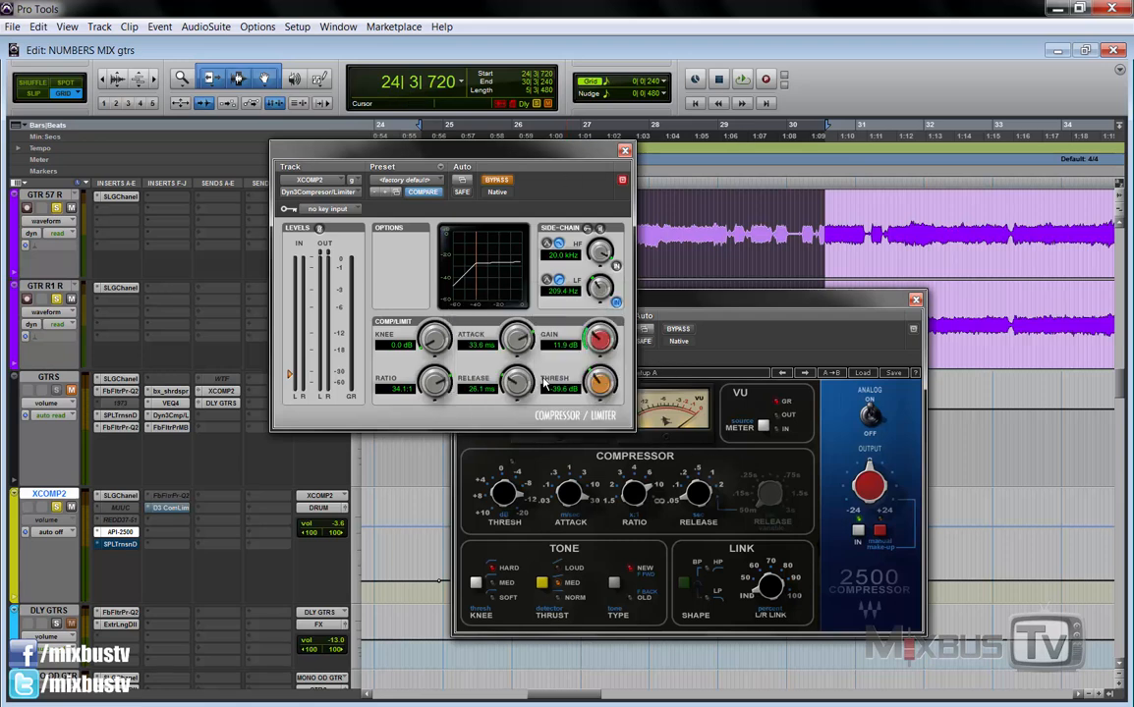
mouse_move(479, 390)
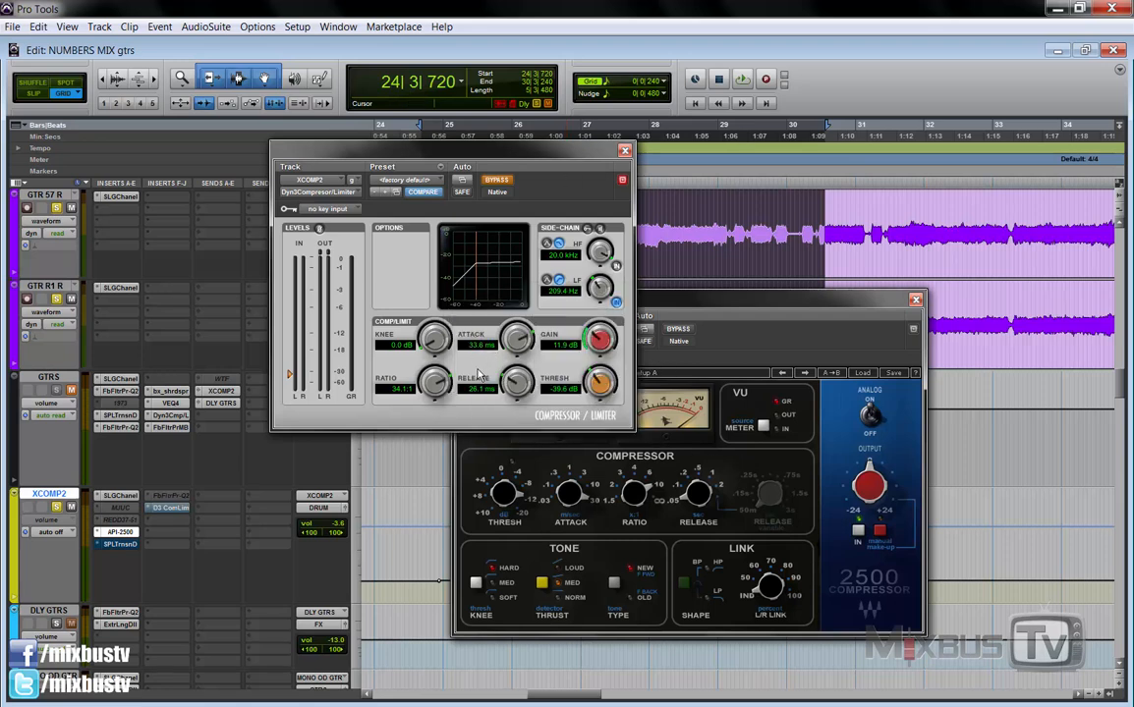